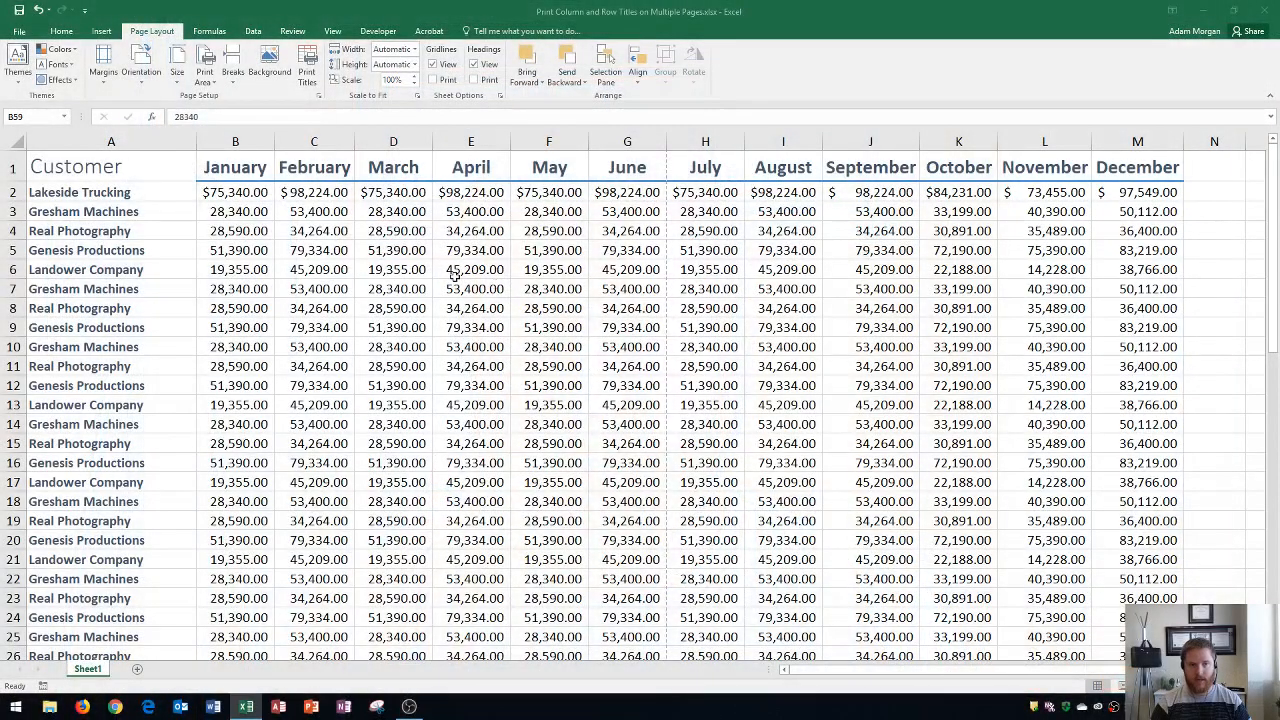
Inspect the month header row and the customer names column on the worksheet.
left_click(111, 166)
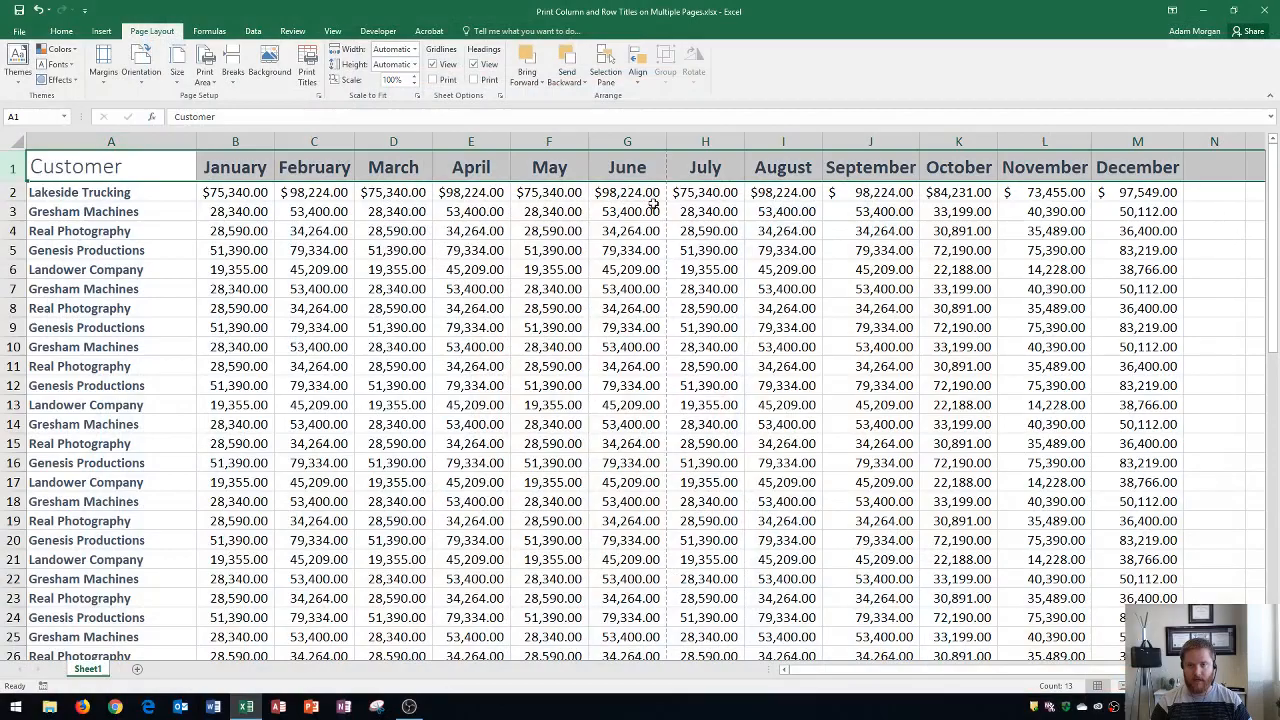
left_click(235, 166)
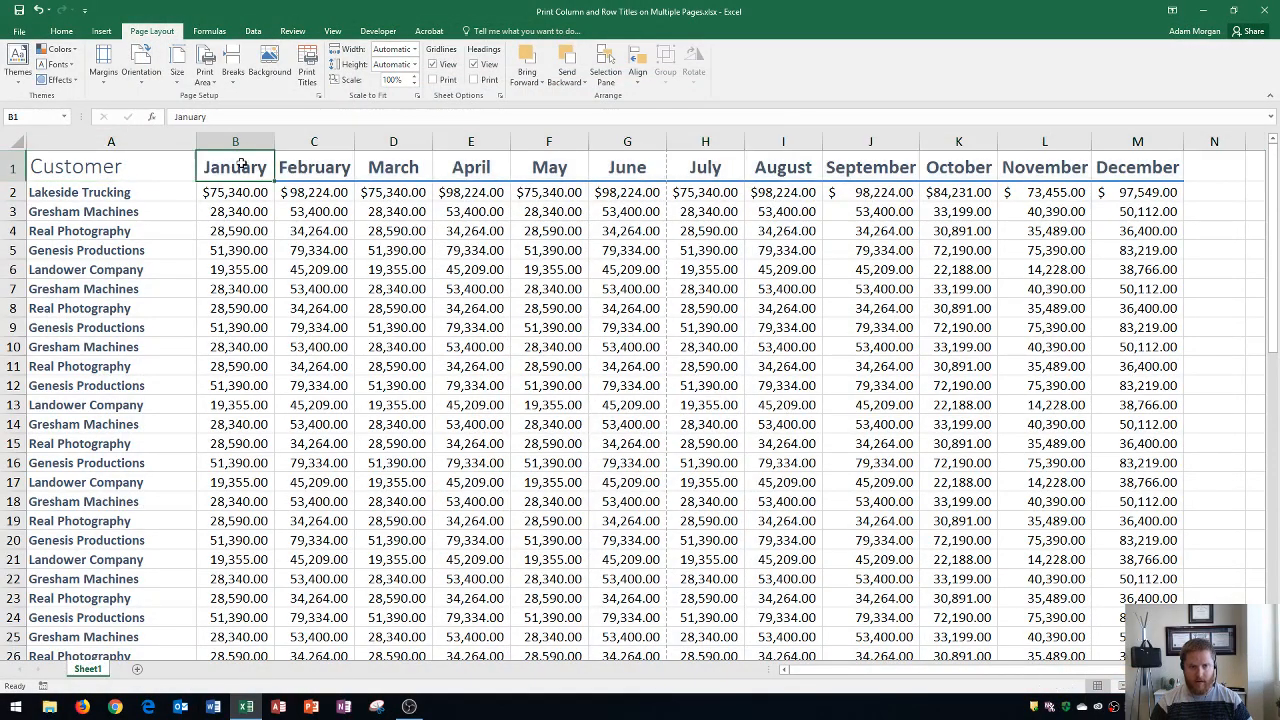
scroll("down", 3)
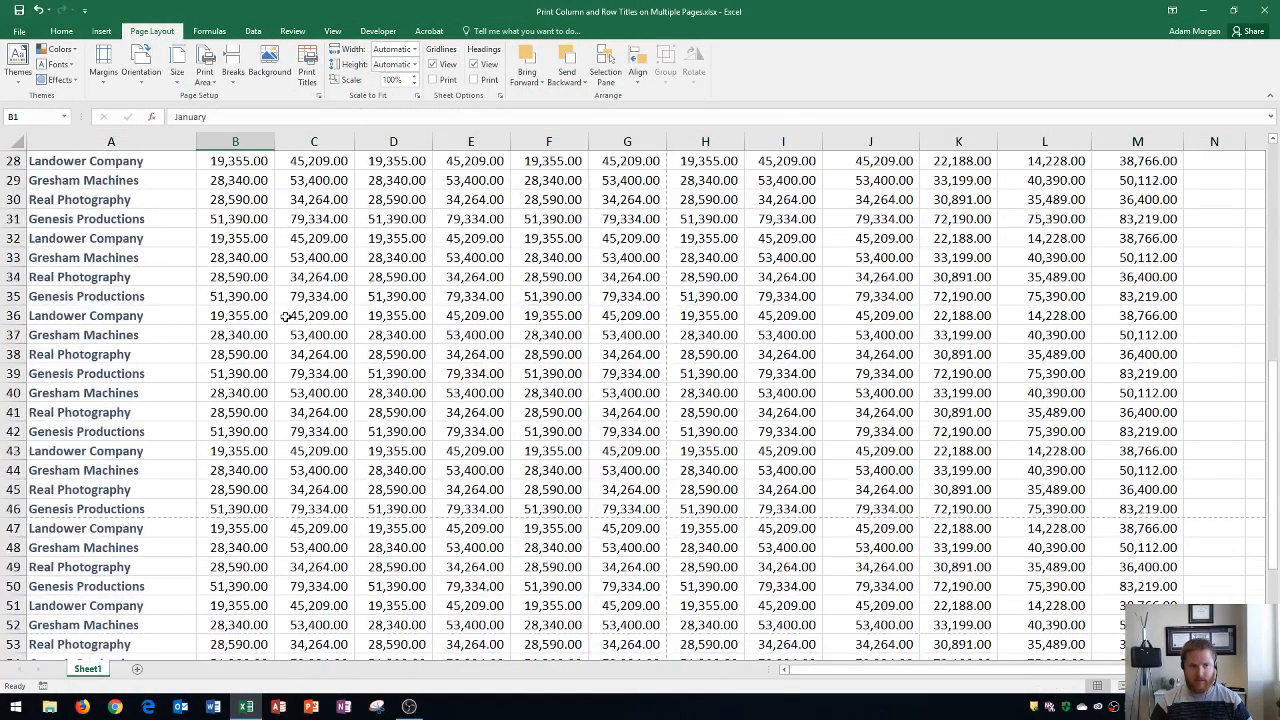
scroll("down", 3)
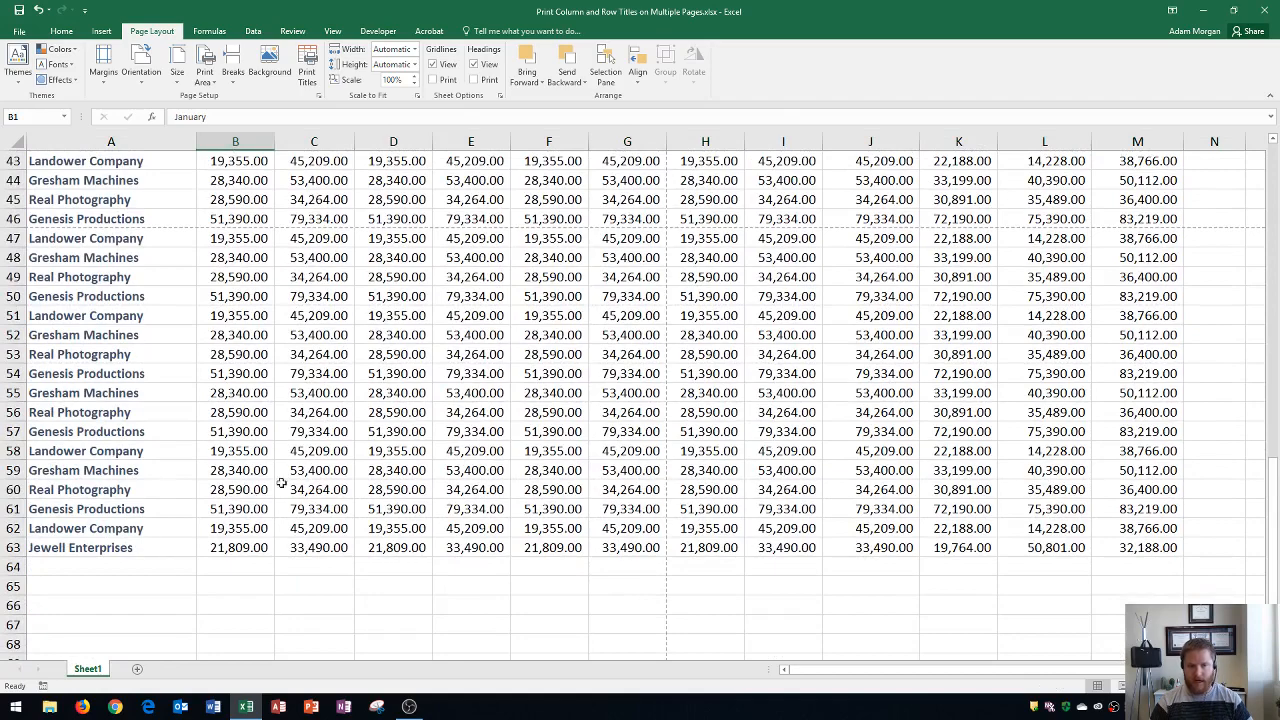
mouse_move(1052, 507)
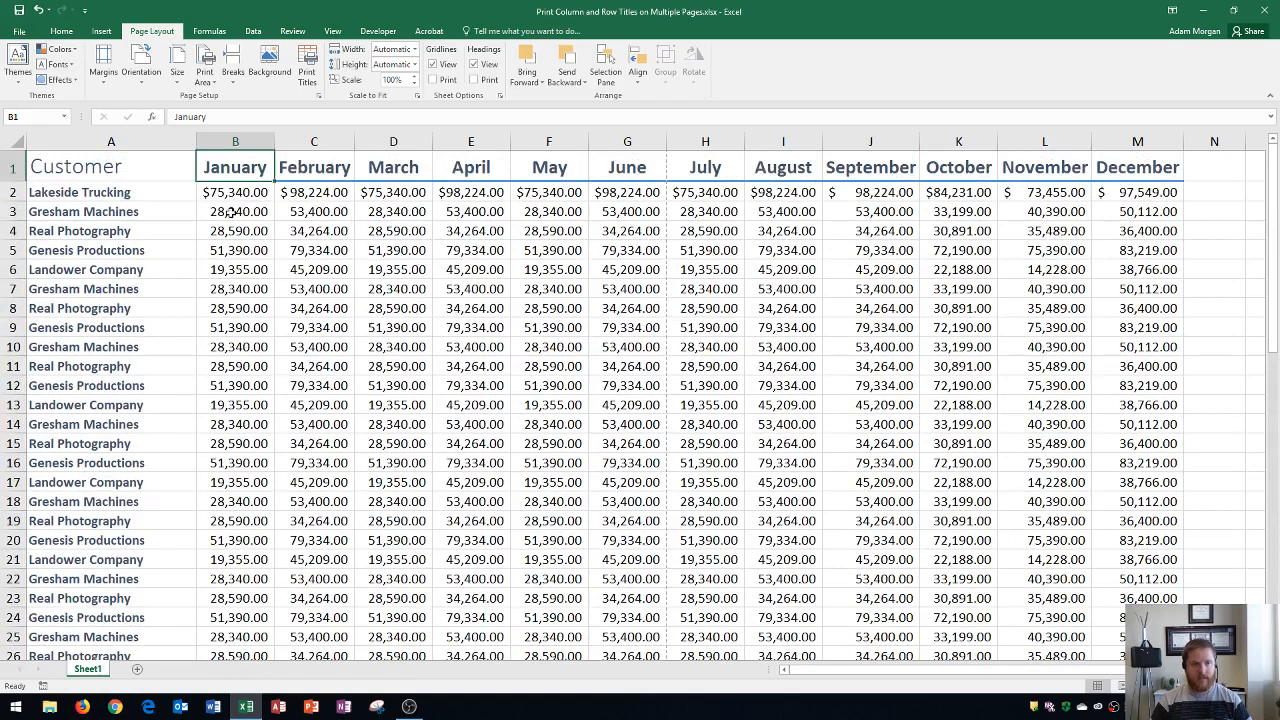
left_click(111, 166)
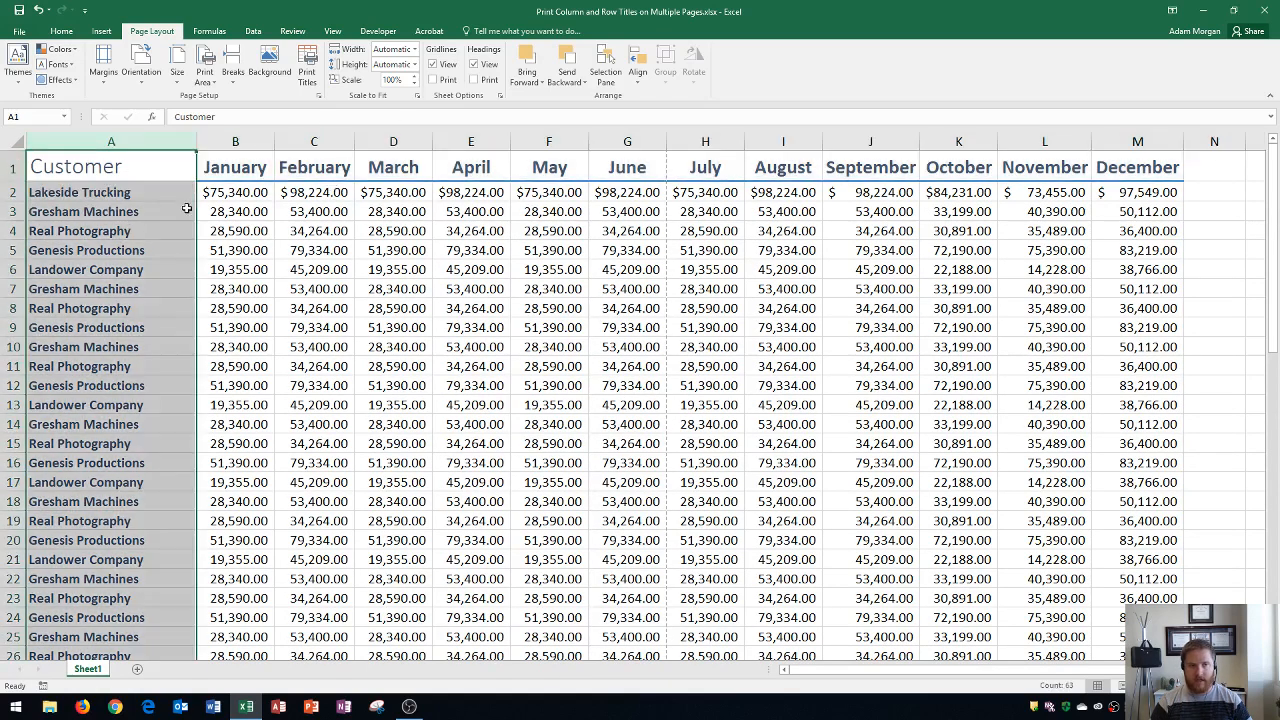
left_click(111, 211)
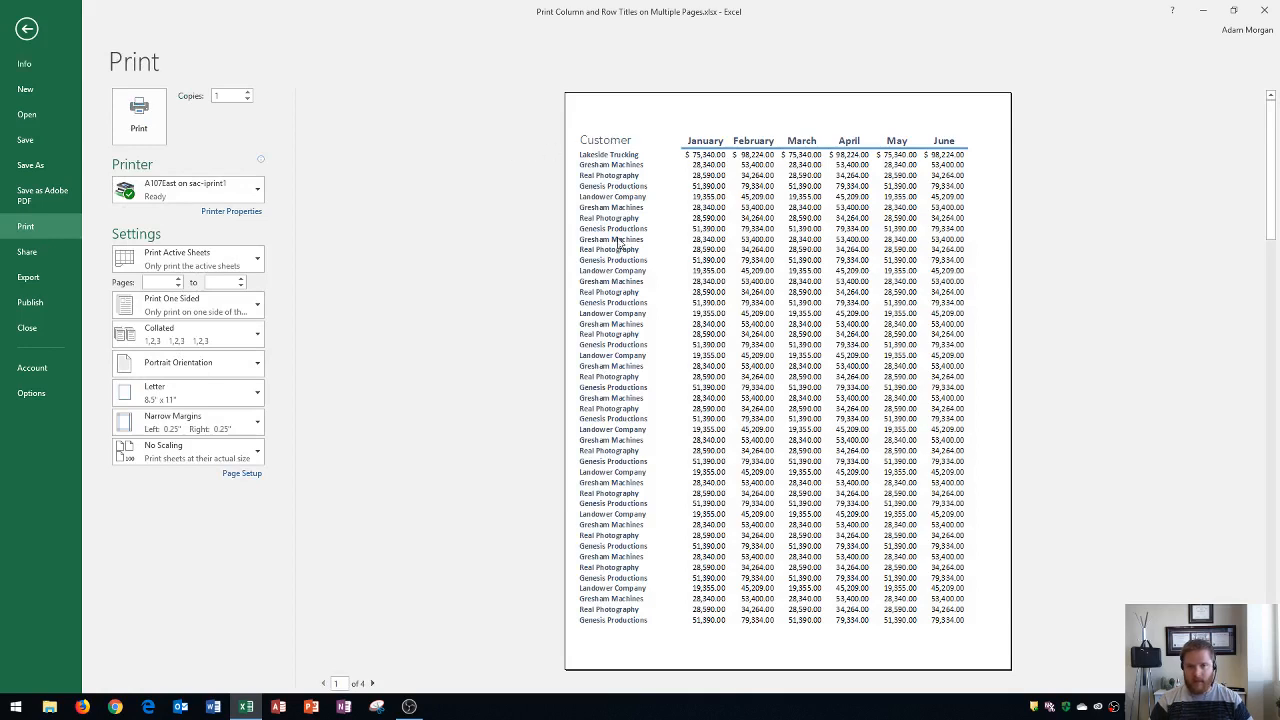
mouse_move(957, 148)
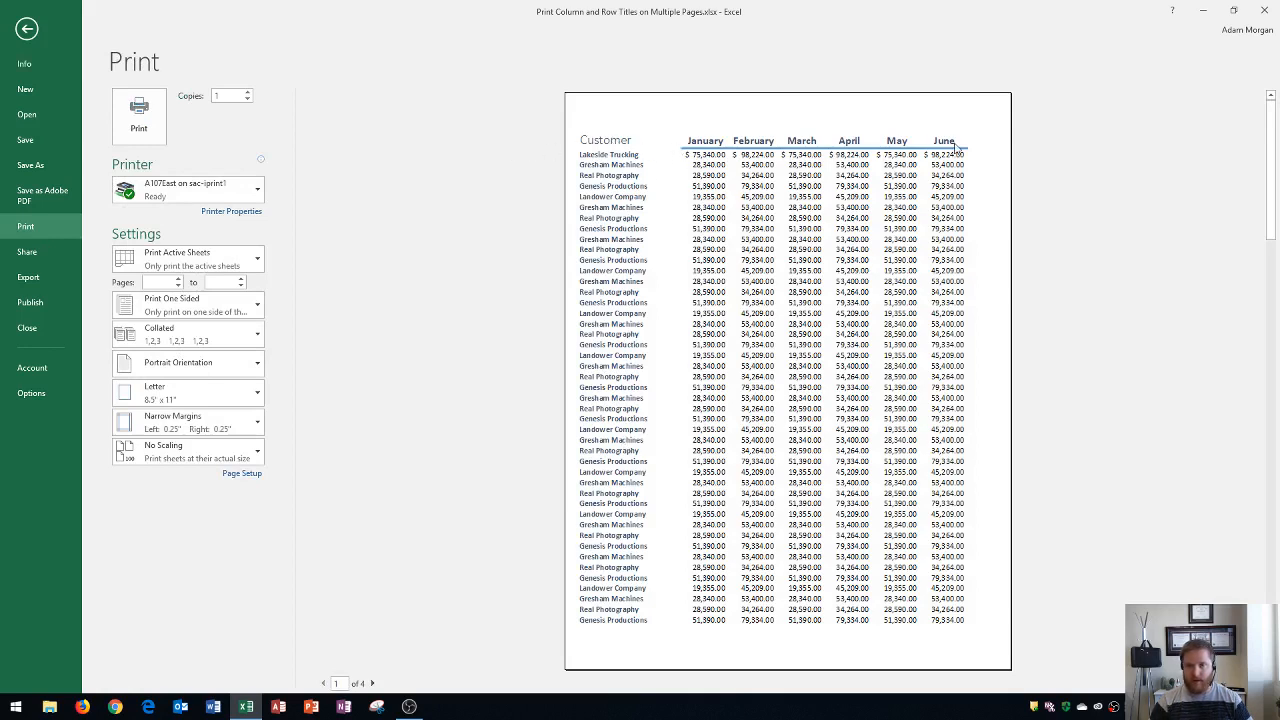
mouse_move(718, 260)
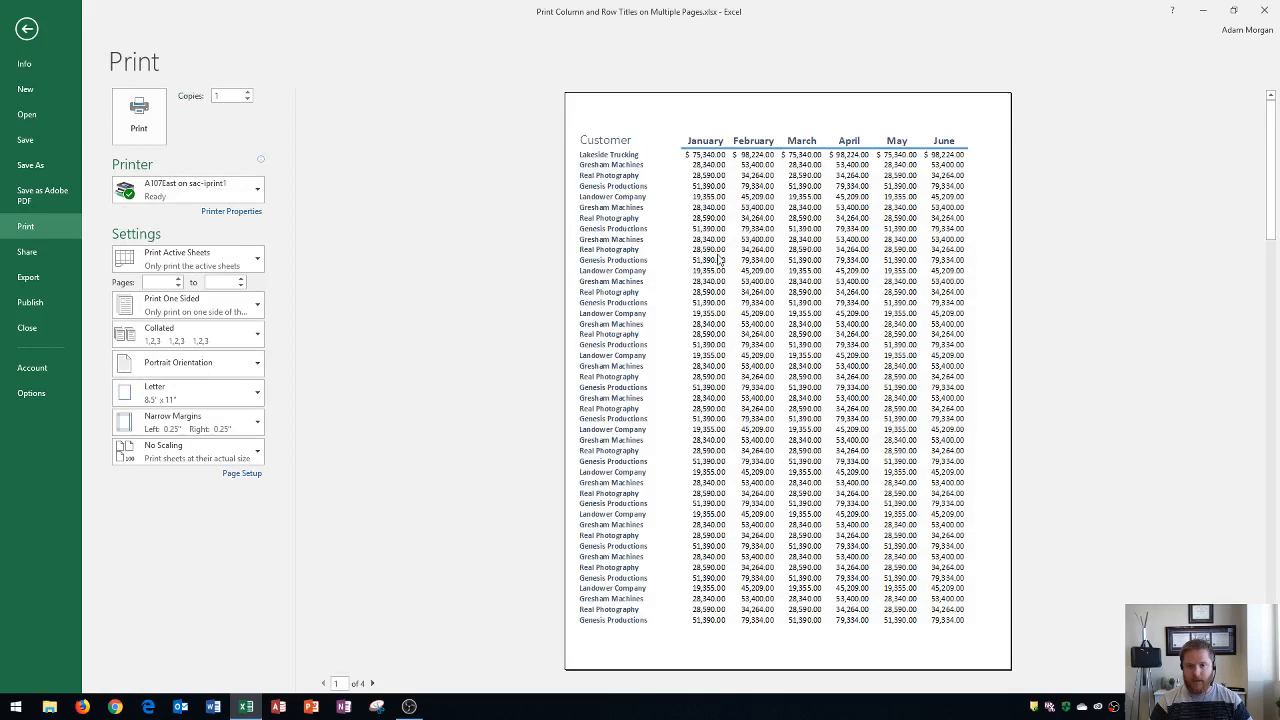
Page through print preview pages 2 to 4, which lack headings and customer names.
left_click(372, 683)
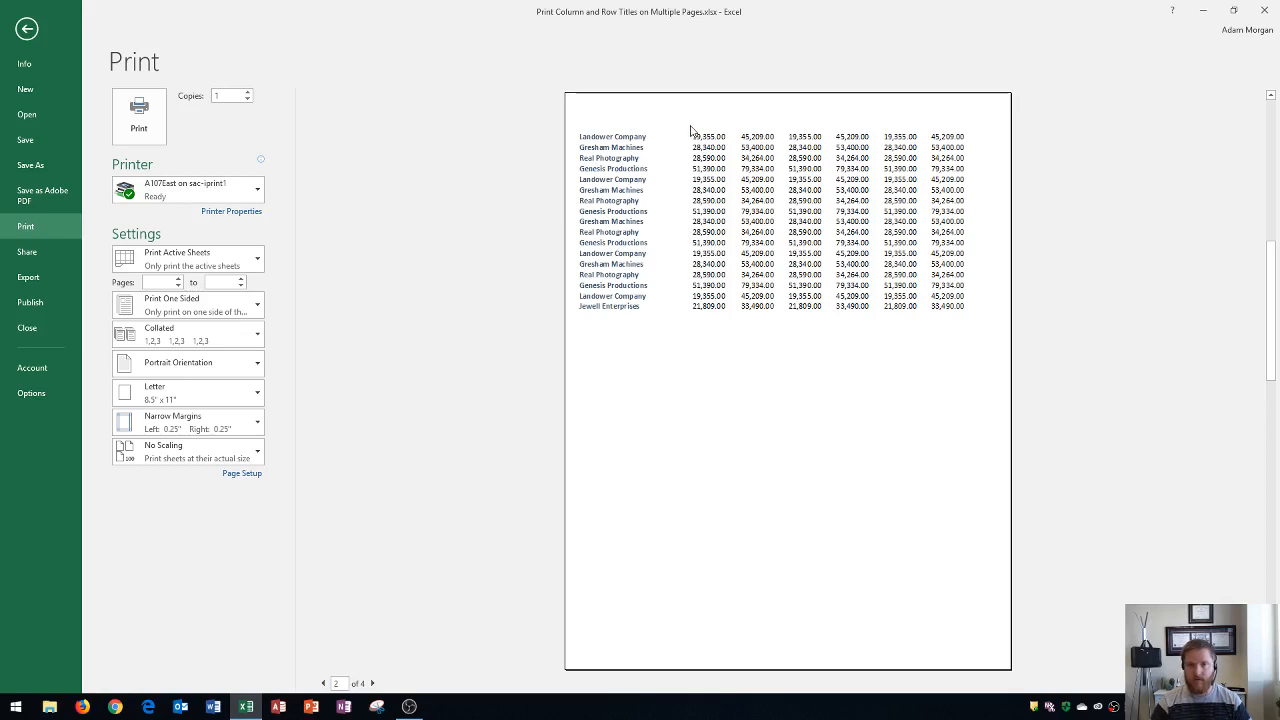
mouse_move(614, 137)
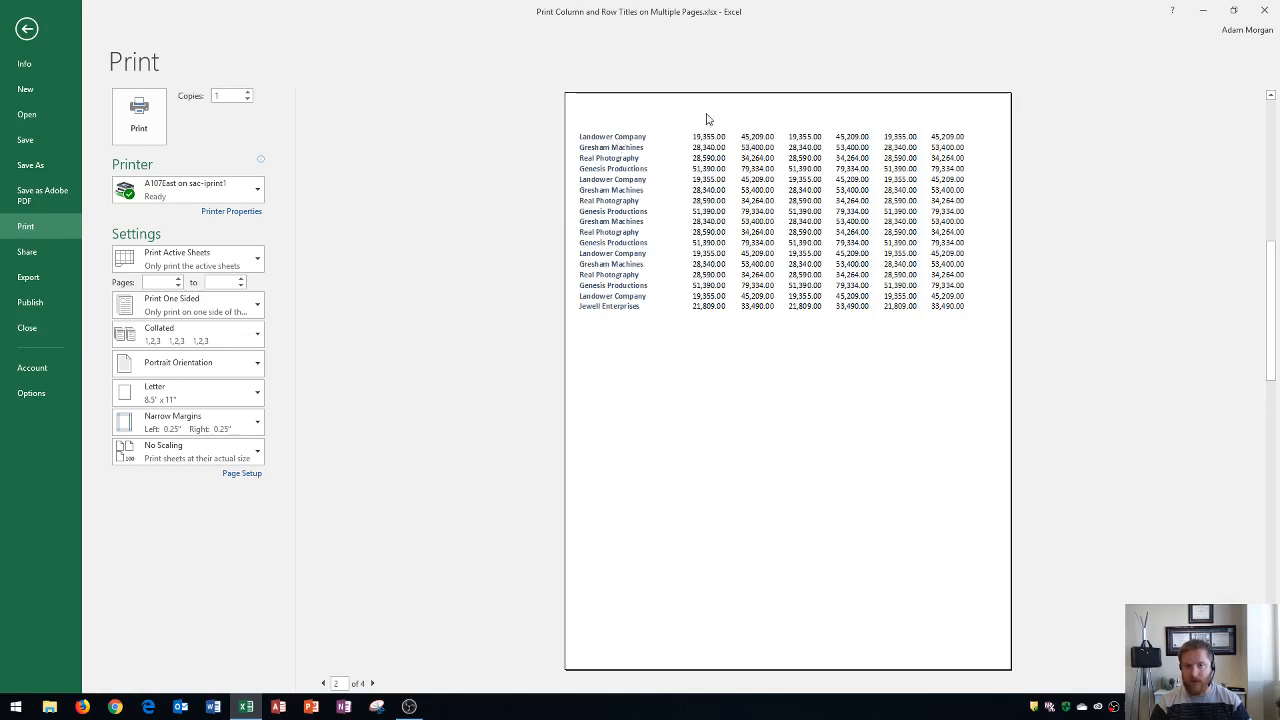
mouse_move(775, 146)
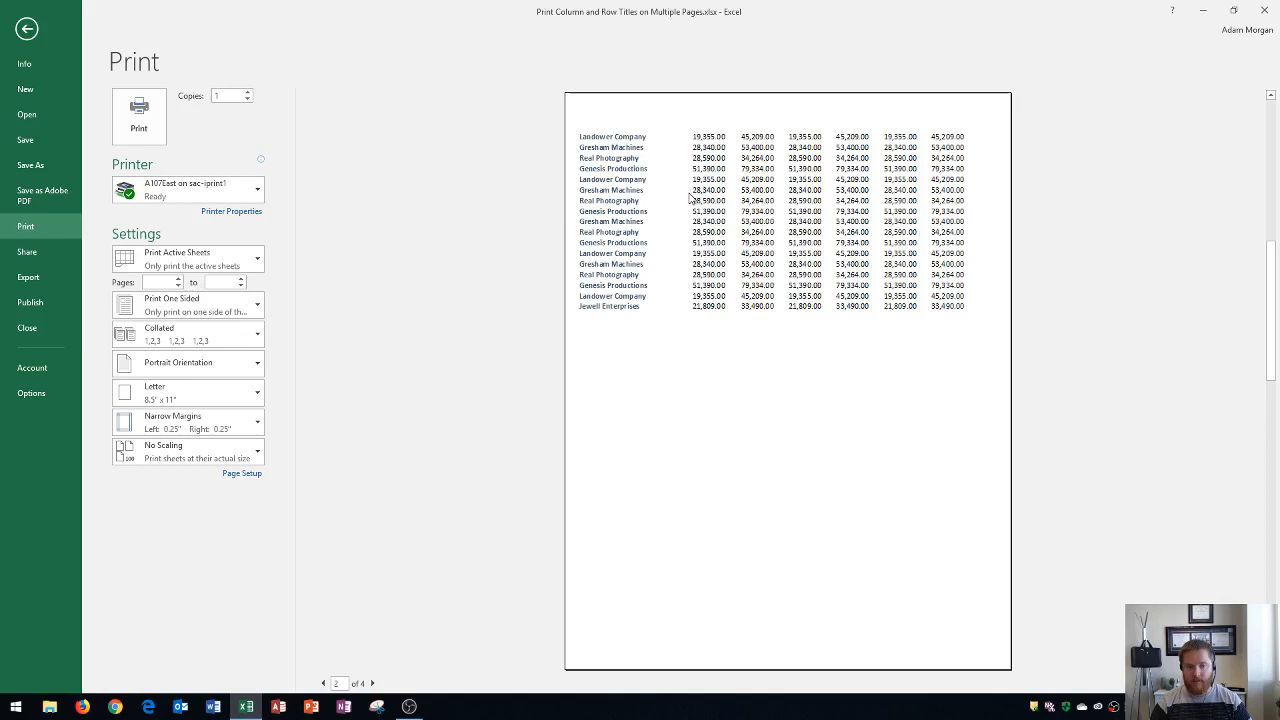
left_click(372, 683)
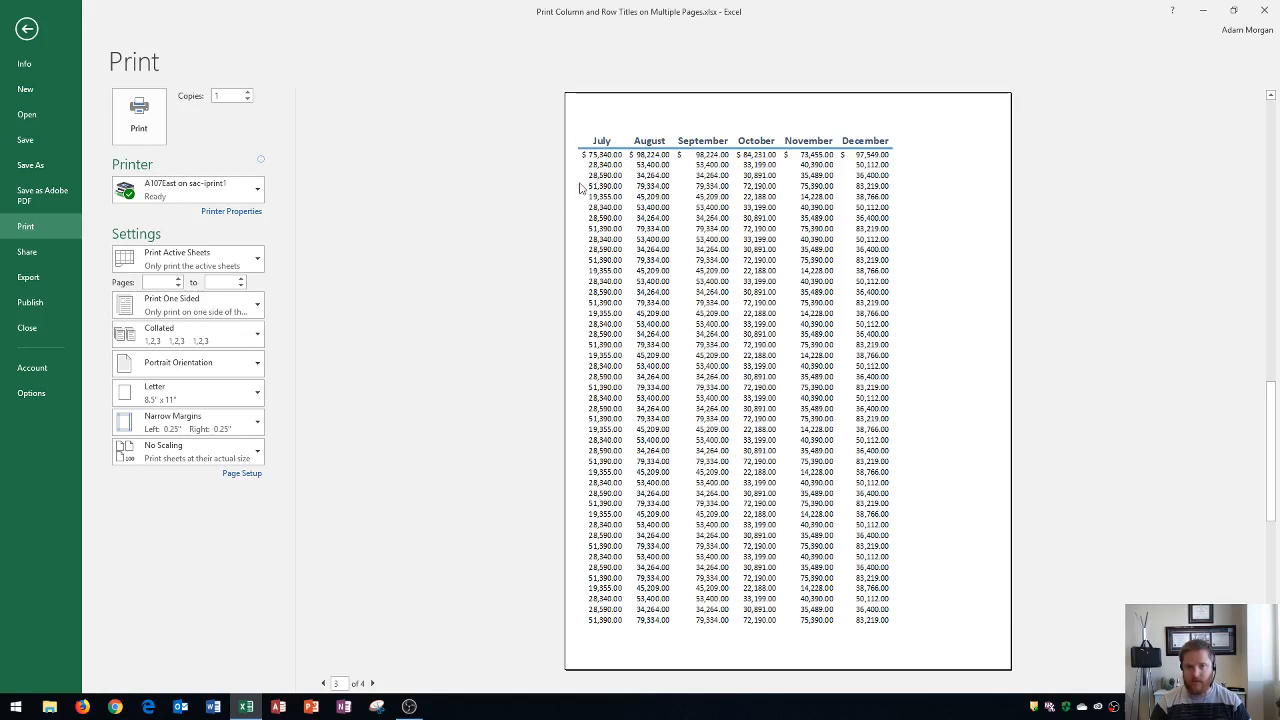
left_click(372, 683)
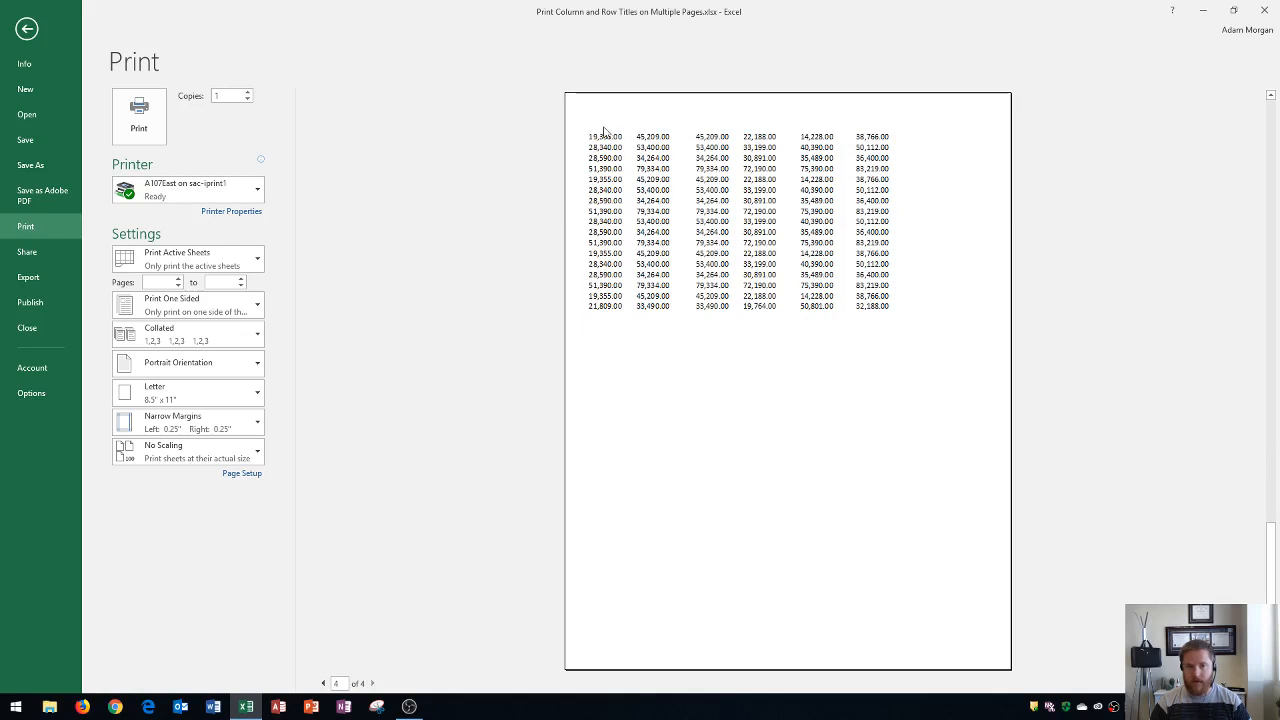
mouse_move(647, 98)
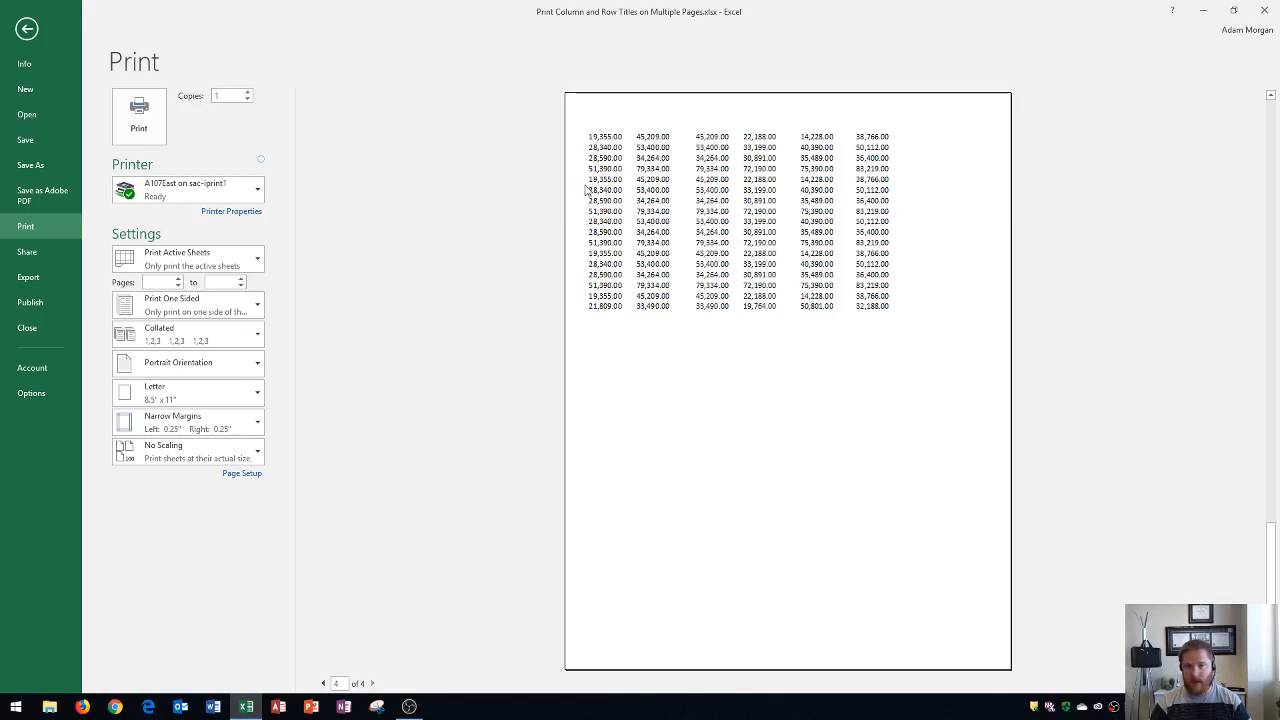
mouse_move(585, 157)
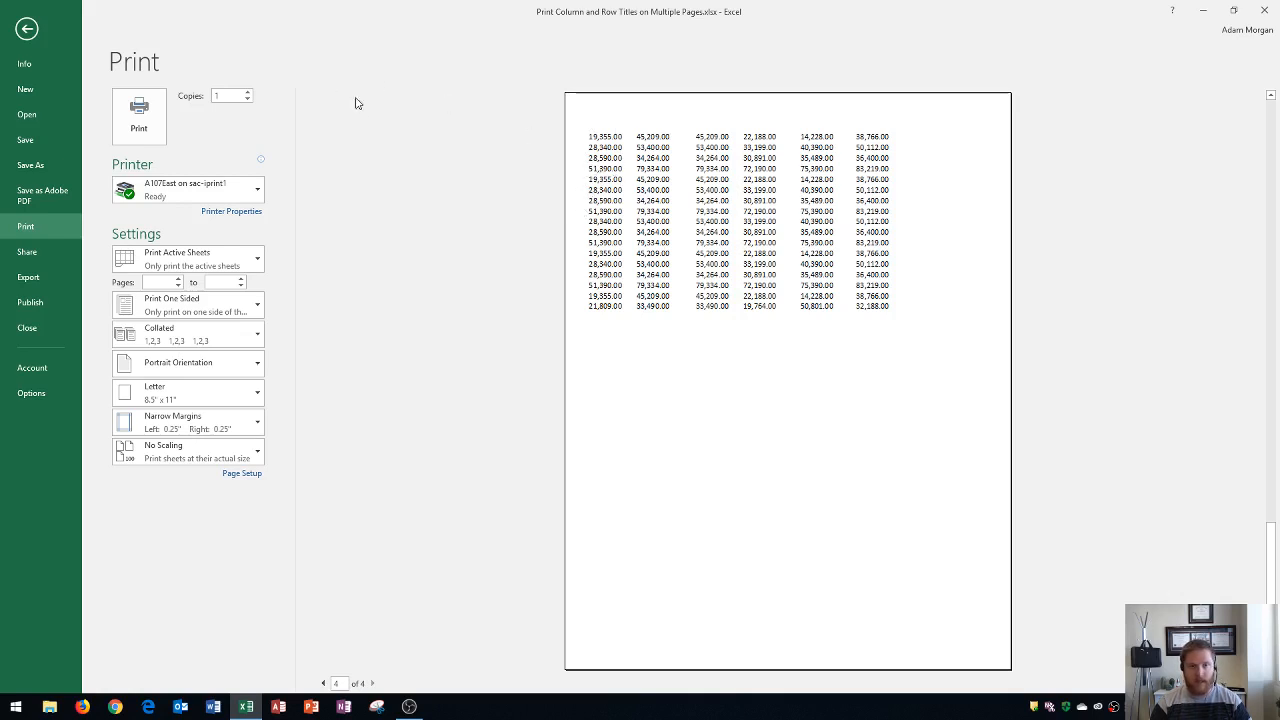
mouse_move(55, 44)
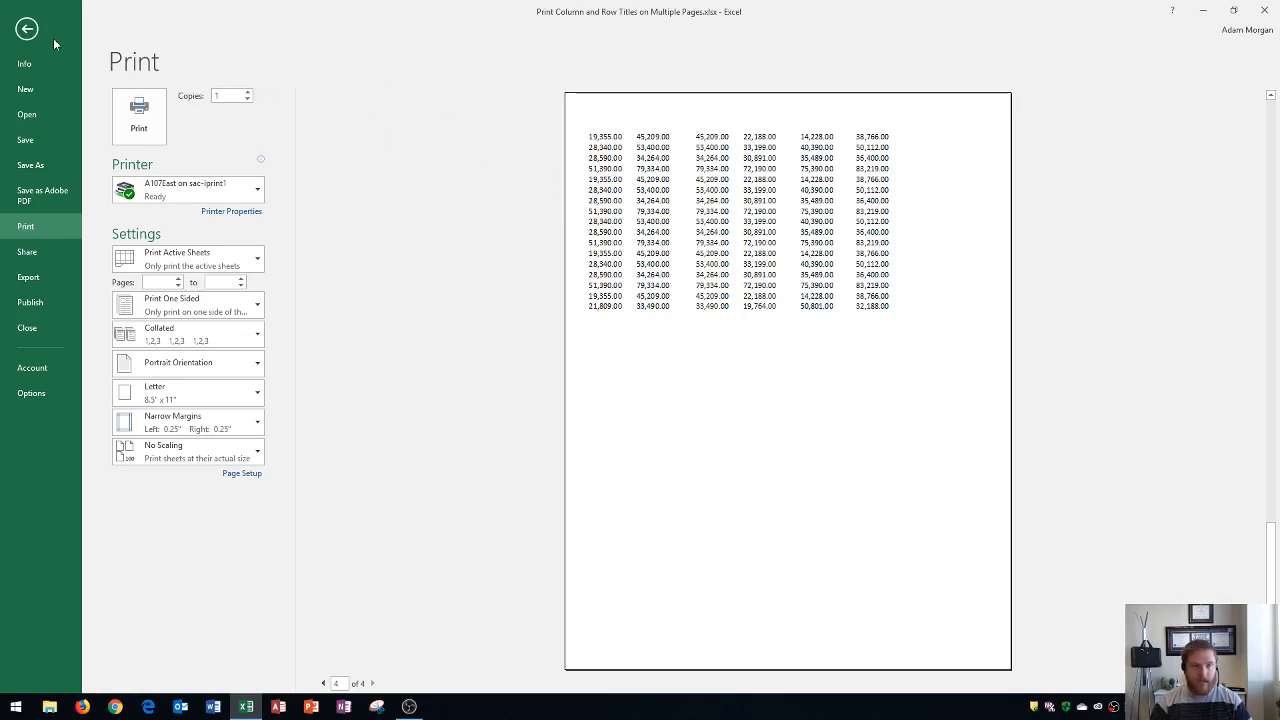
Leave the print preview and return to the customer sales worksheet.
left_click(26, 28)
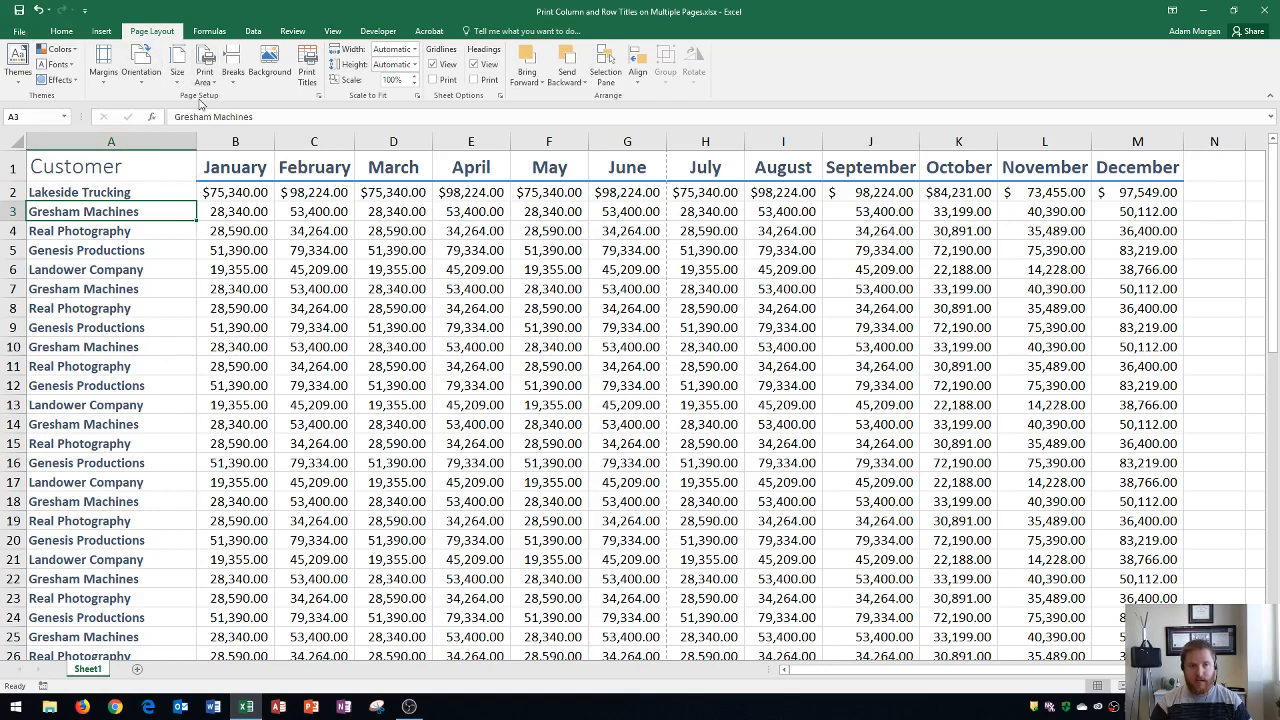
mouse_move(308, 62)
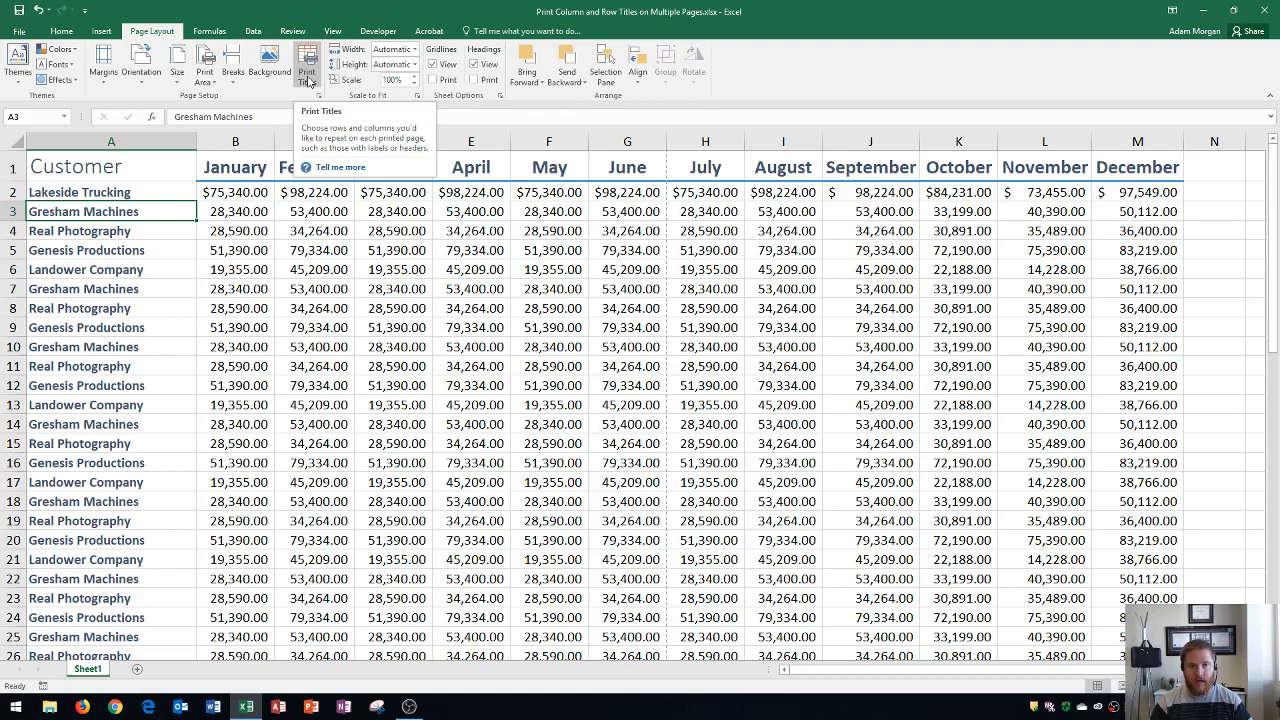
left_click(307, 65)
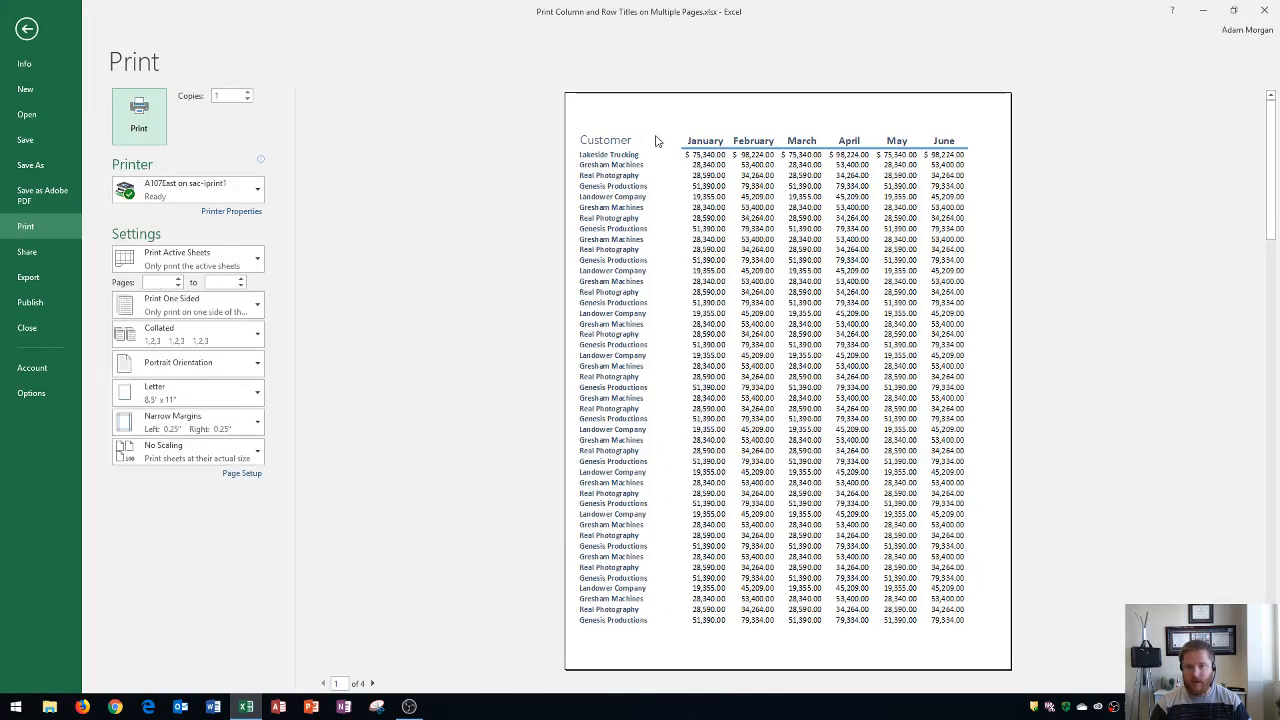
mouse_move(860, 165)
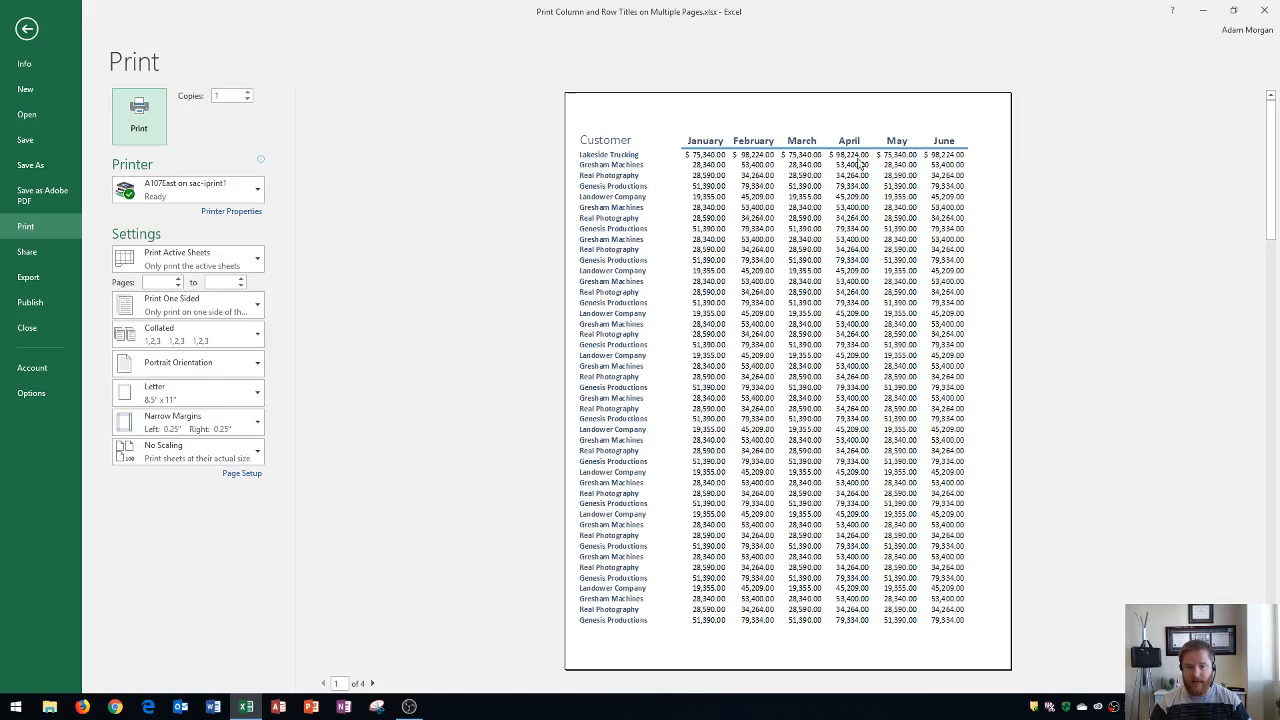
Step through print preview pages 3 and 4 of 4.
left_click(372, 683)
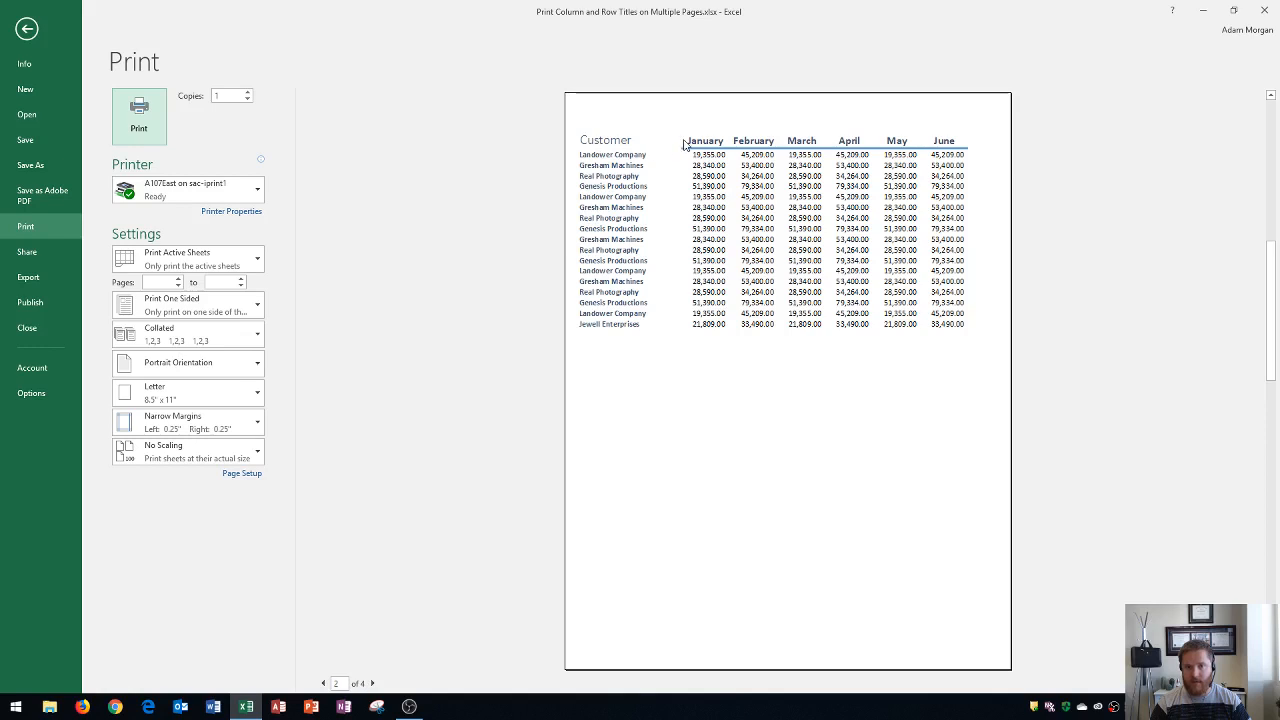
mouse_move(670, 148)
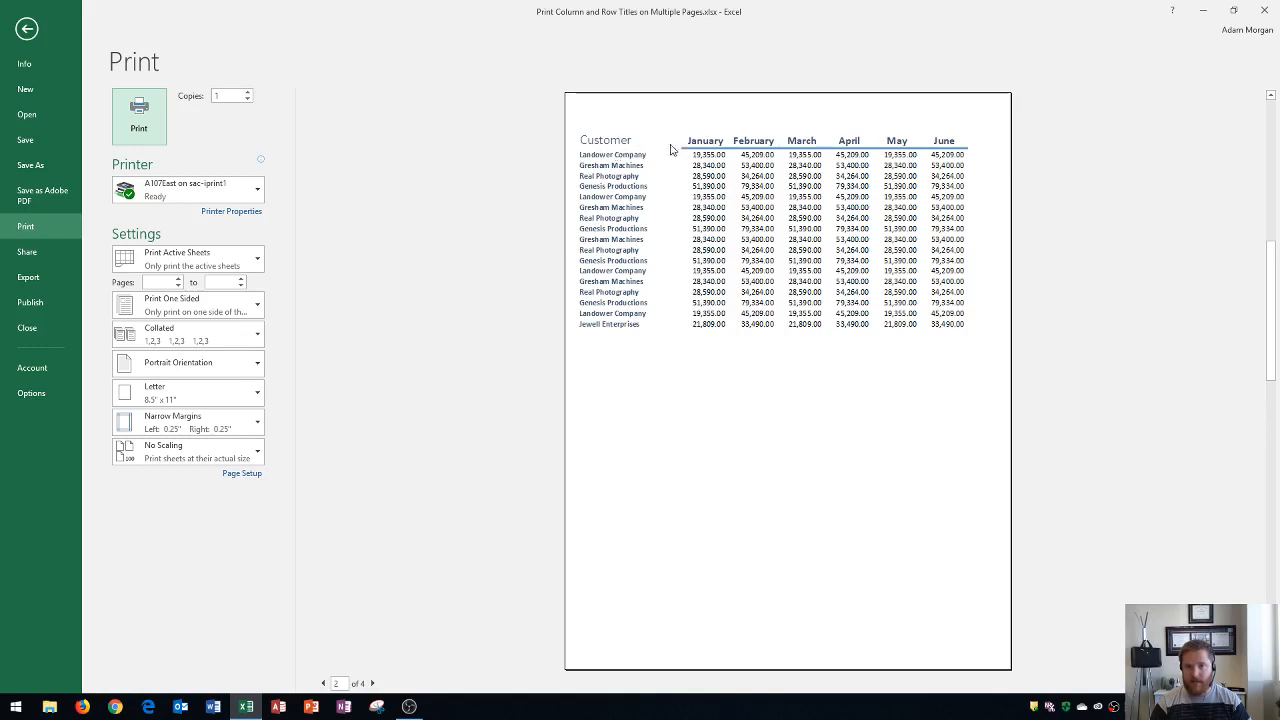
mouse_move(858, 163)
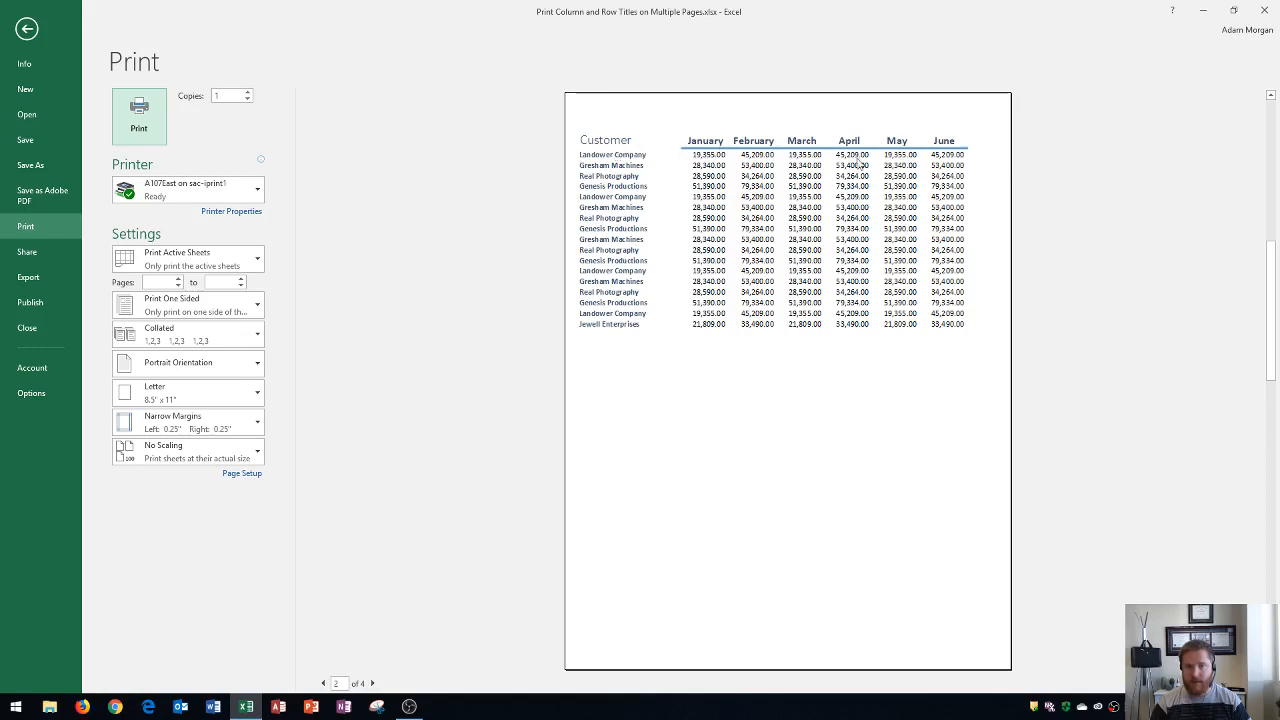
left_click(372, 683)
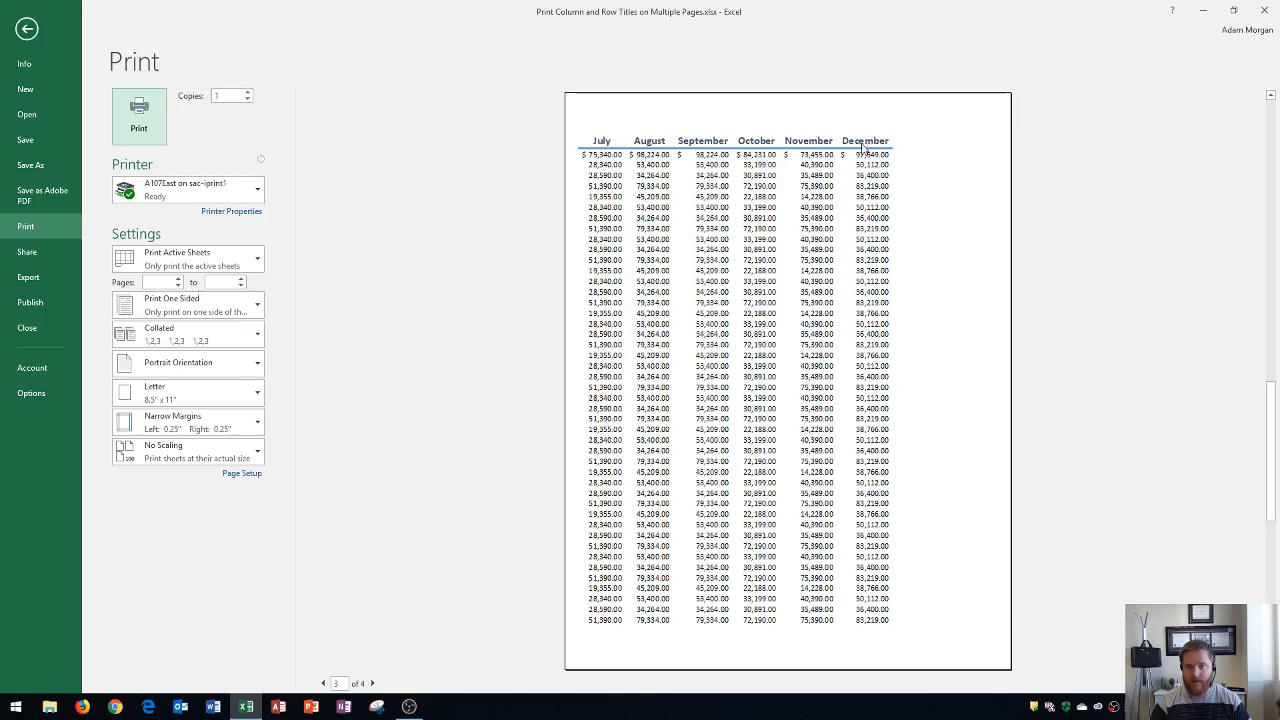
left_click(372, 683)
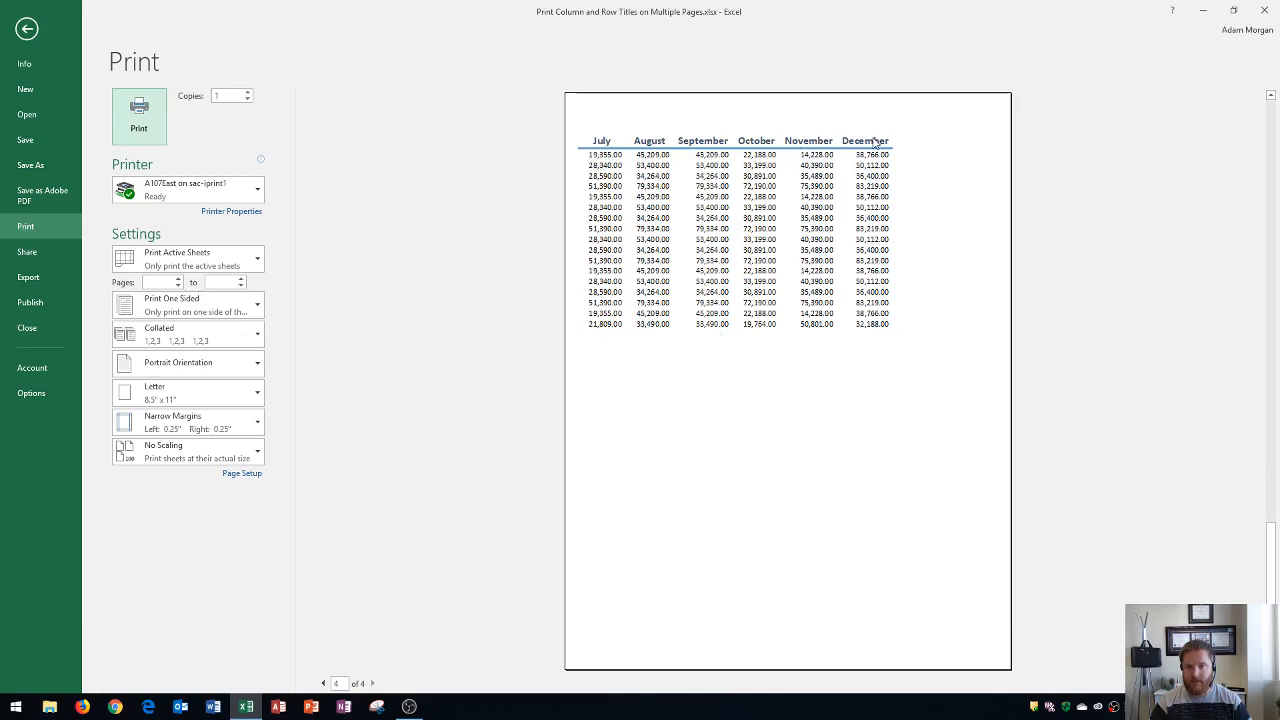
mouse_move(875, 150)
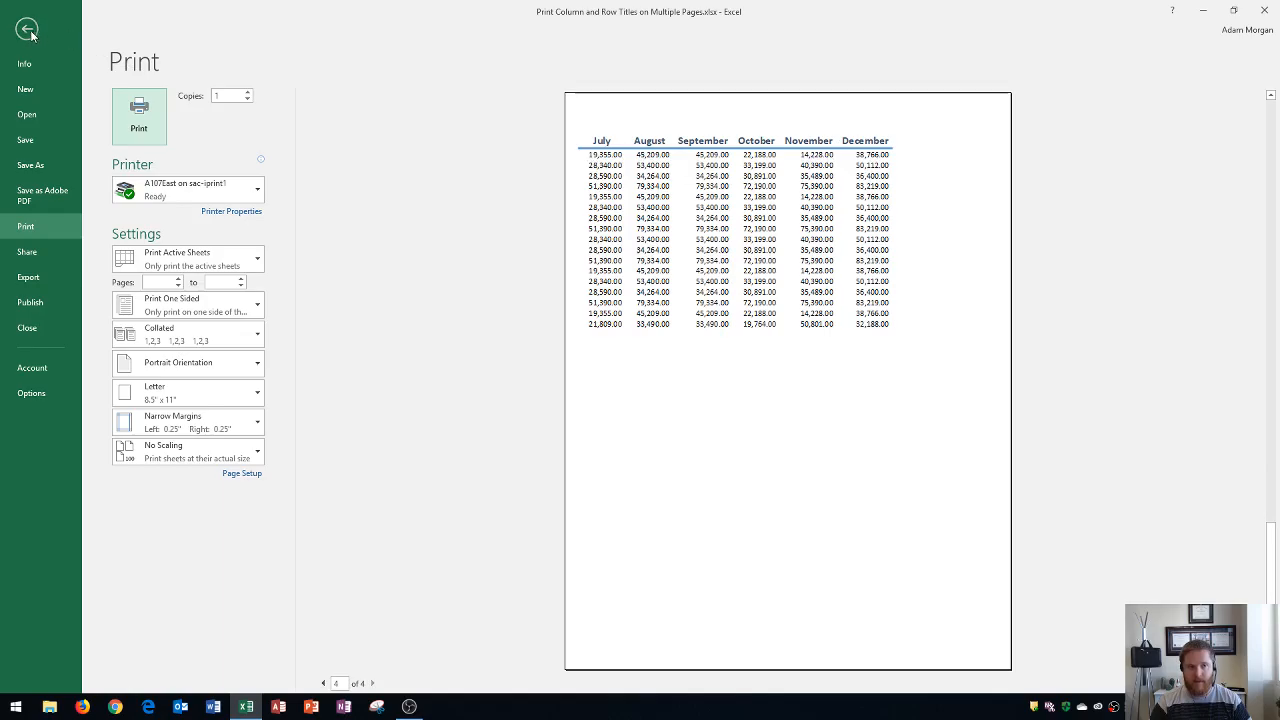
Re-check preview page 4 for missing customer names, then return to the worksheet.
left_click(27, 30)
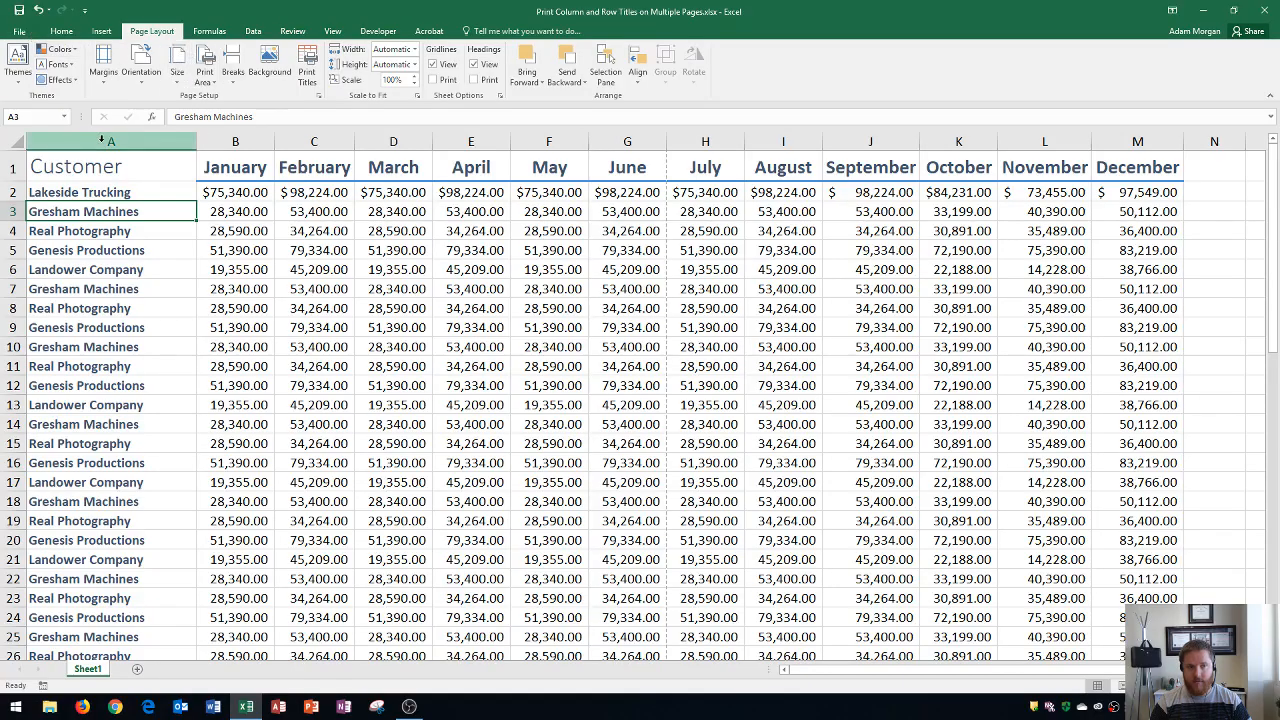
left_click(111, 141)
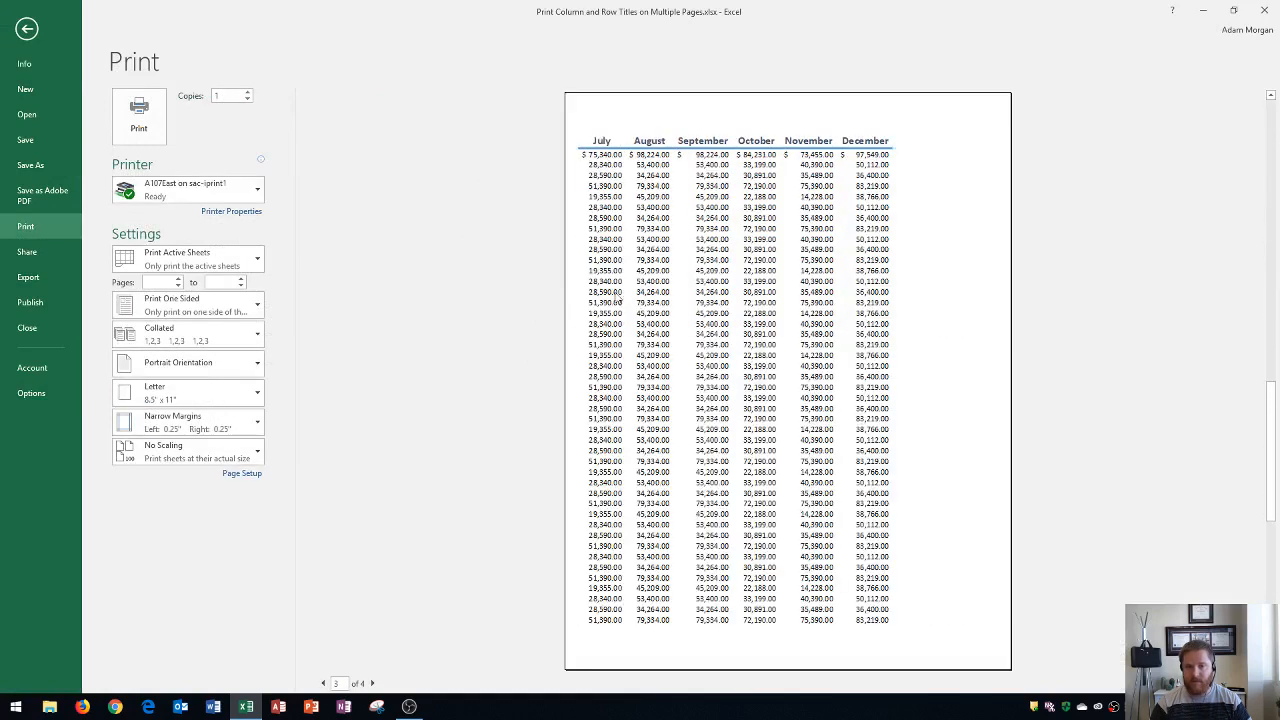
left_click(372, 683)
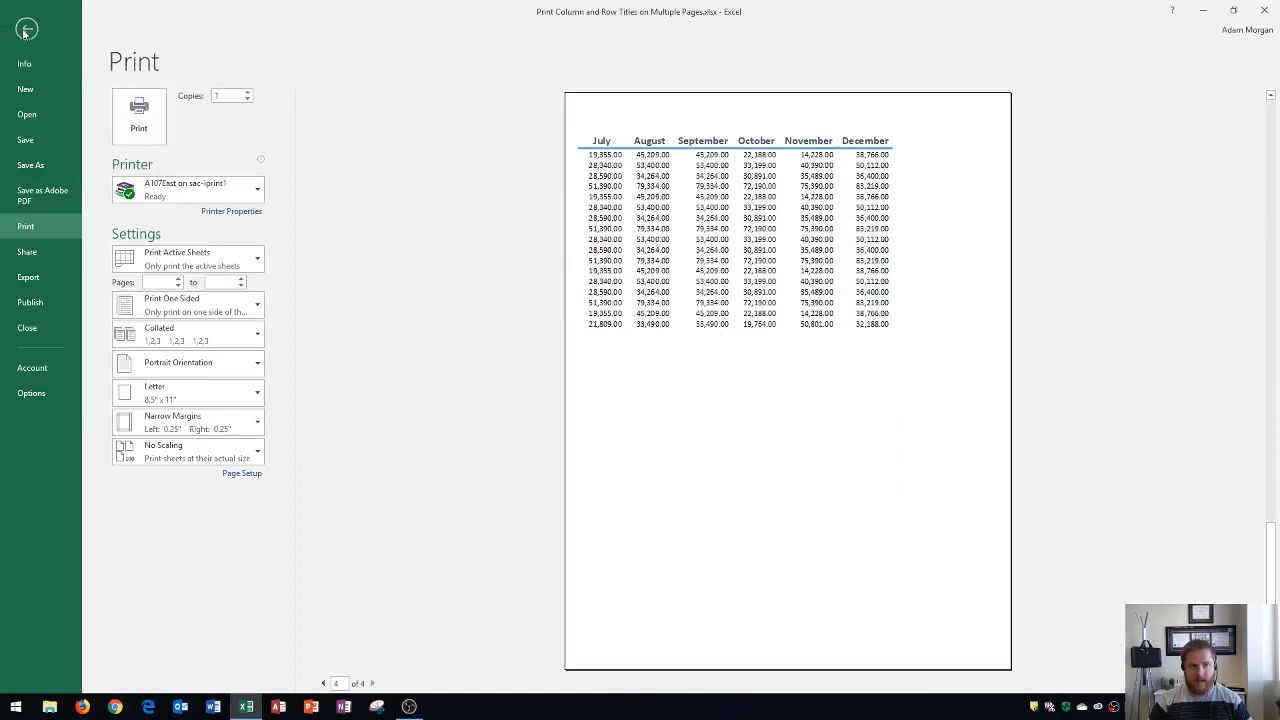
left_click(27, 29)
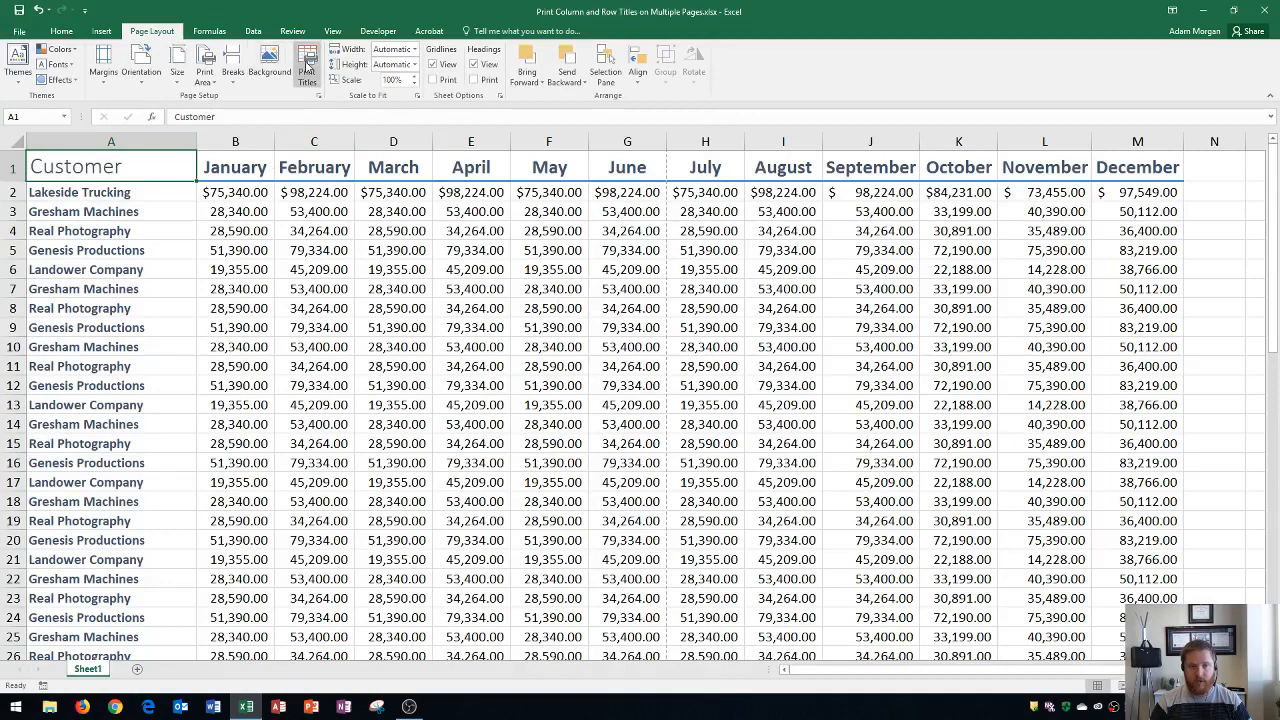
Set print titles to rows $1:$1 and columns $A:$A, then preview the printout.
left_click(307, 63)
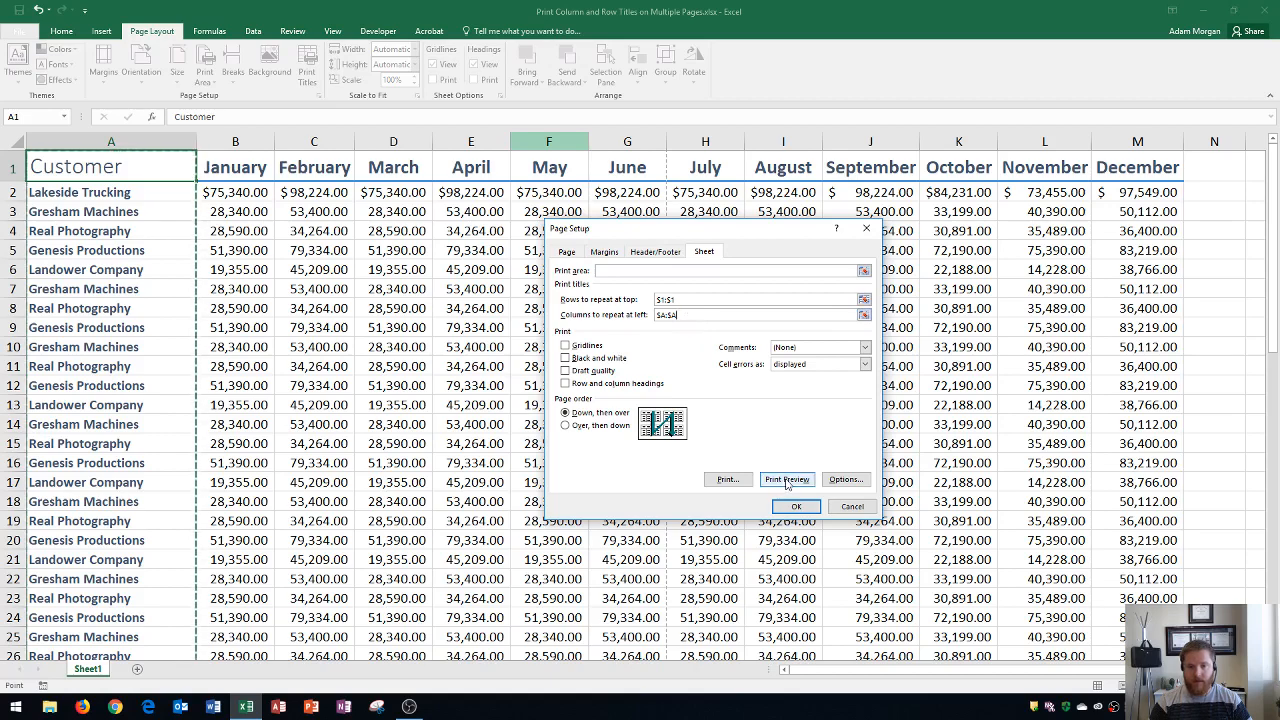
left_click(787, 479)
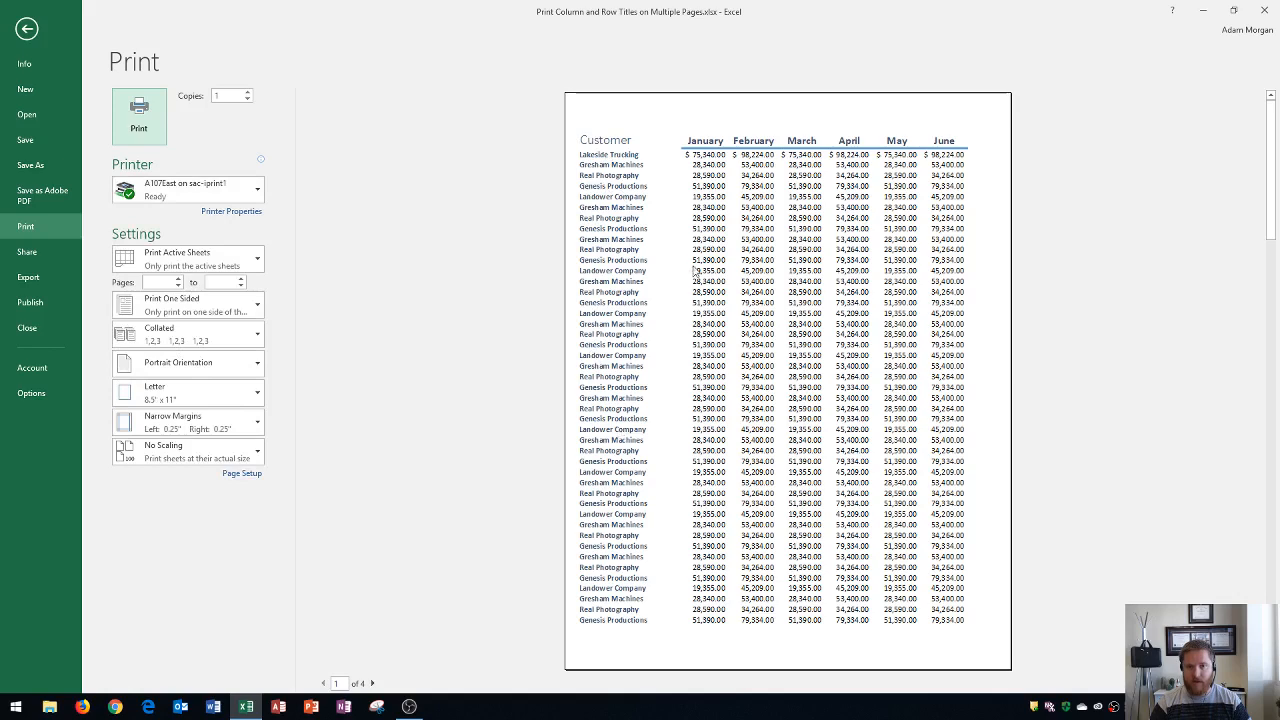
Page through preview pages 1–4, confirming customer names and month headings repeat.
left_click(373, 683)
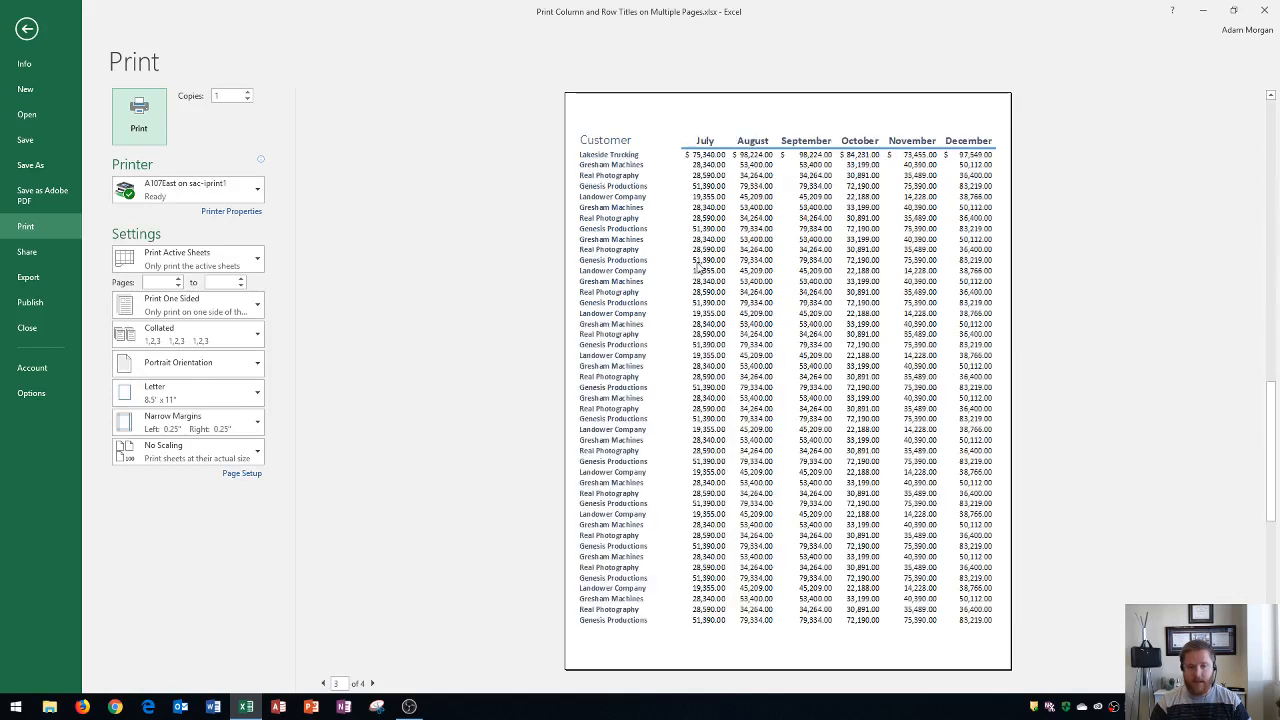
left_click(323, 683)
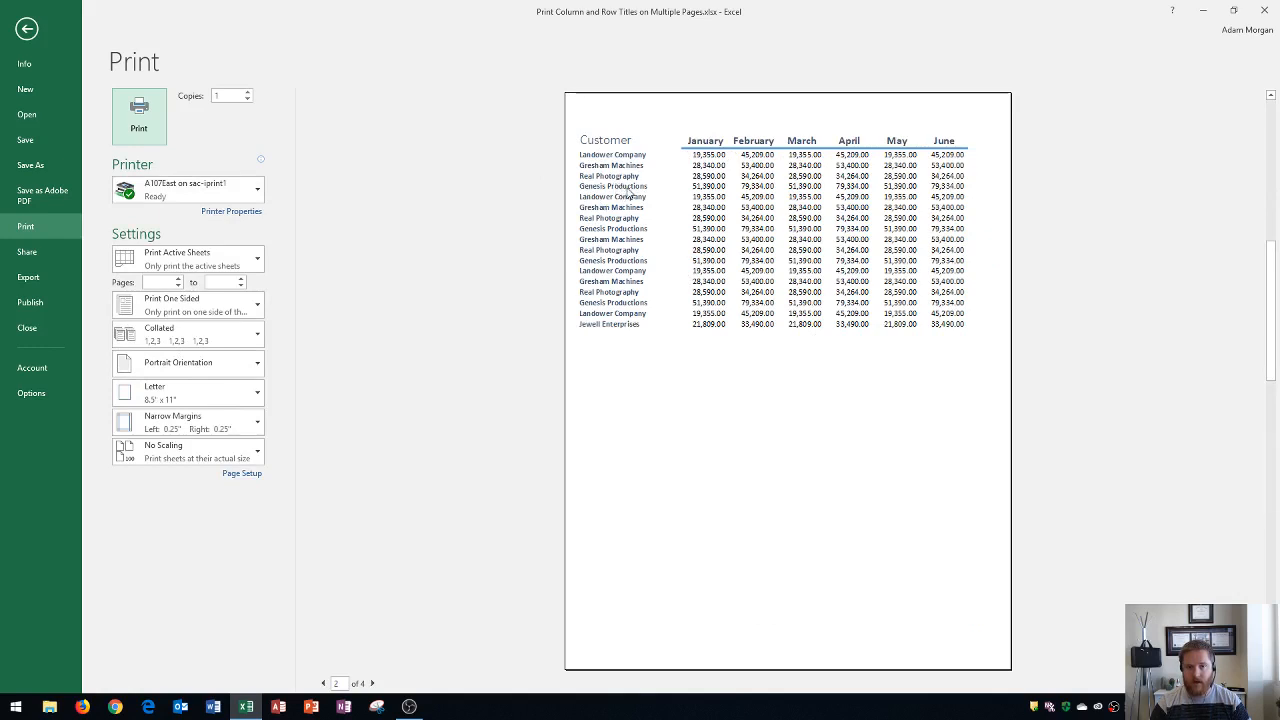
left_click(372, 683)
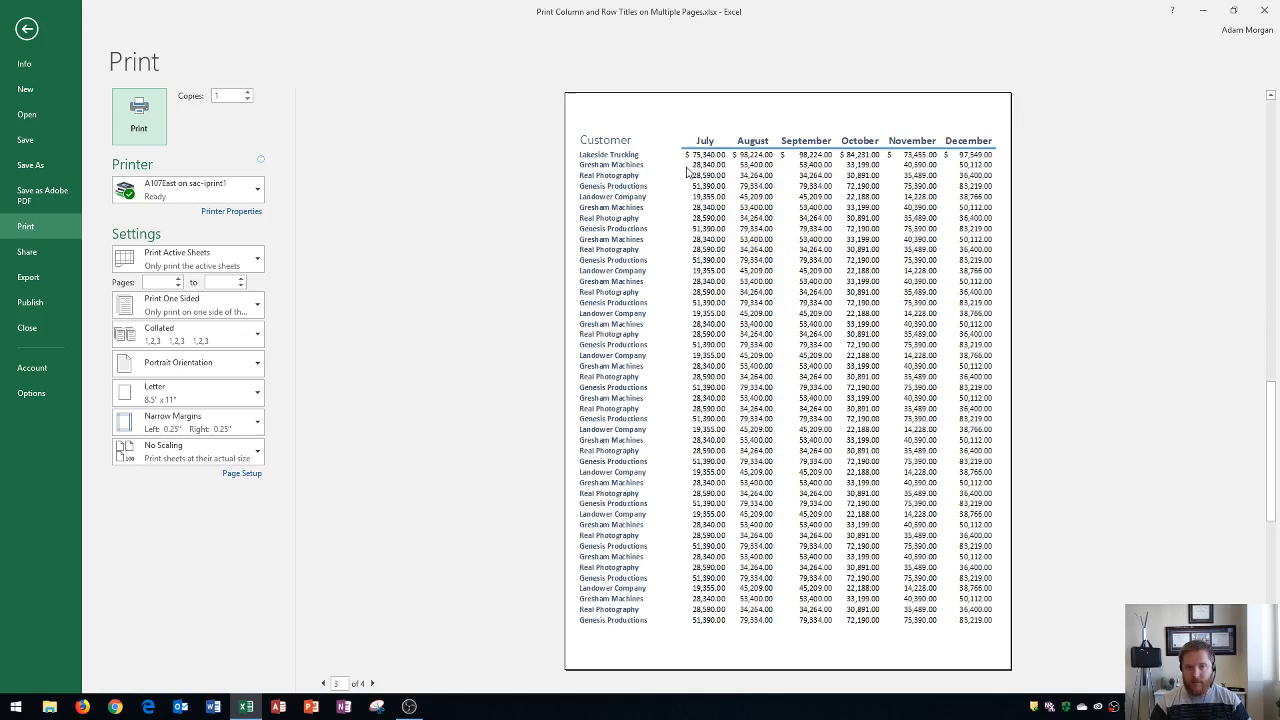
left_click(372, 683)
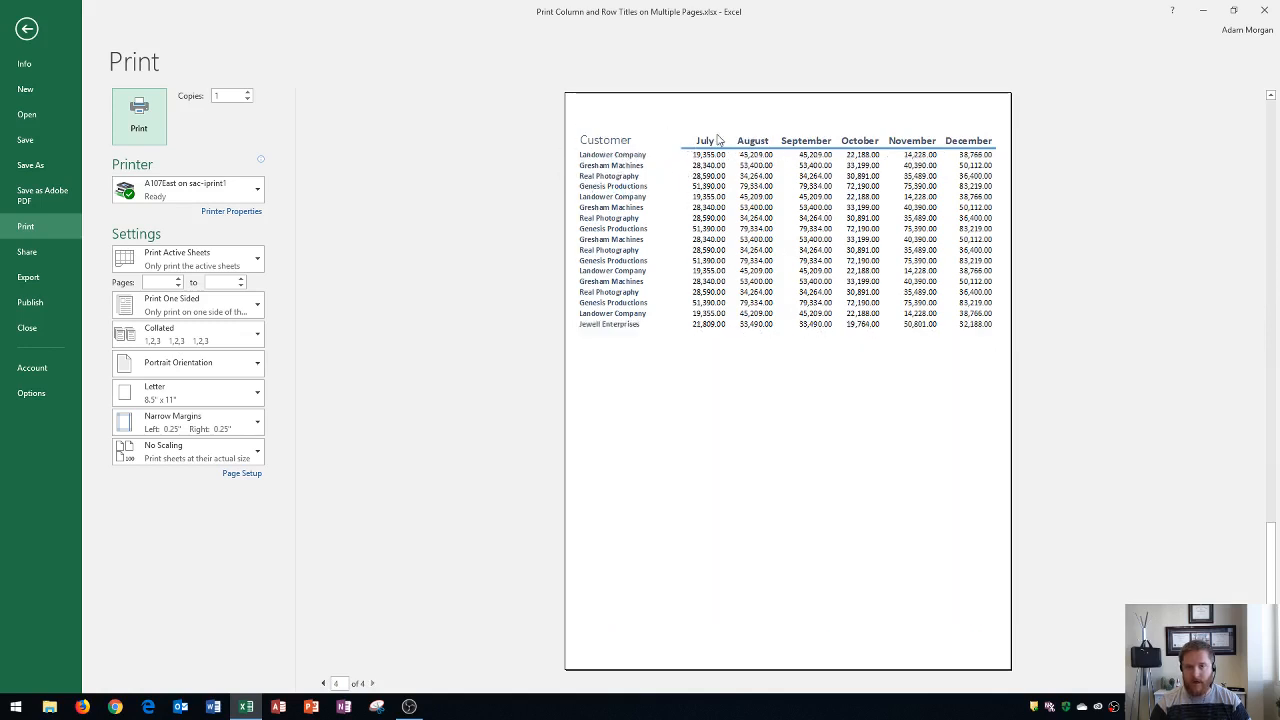
mouse_move(810, 147)
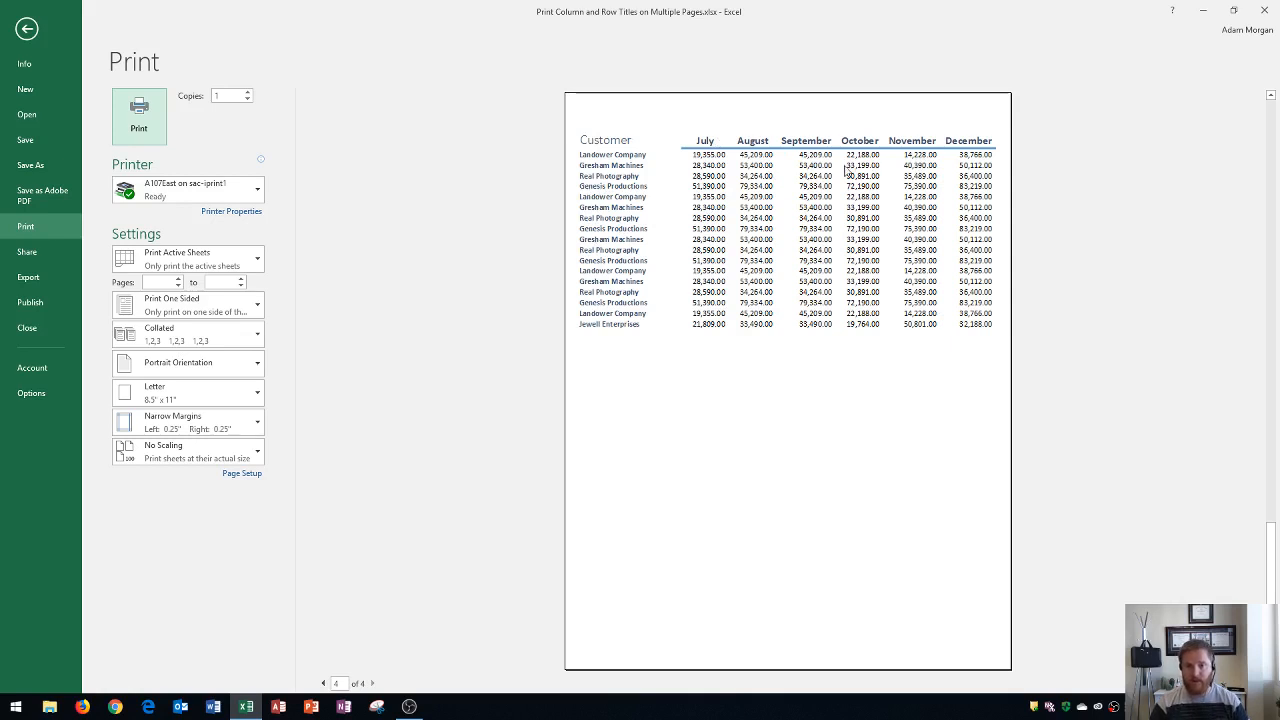
mouse_move(703, 187)
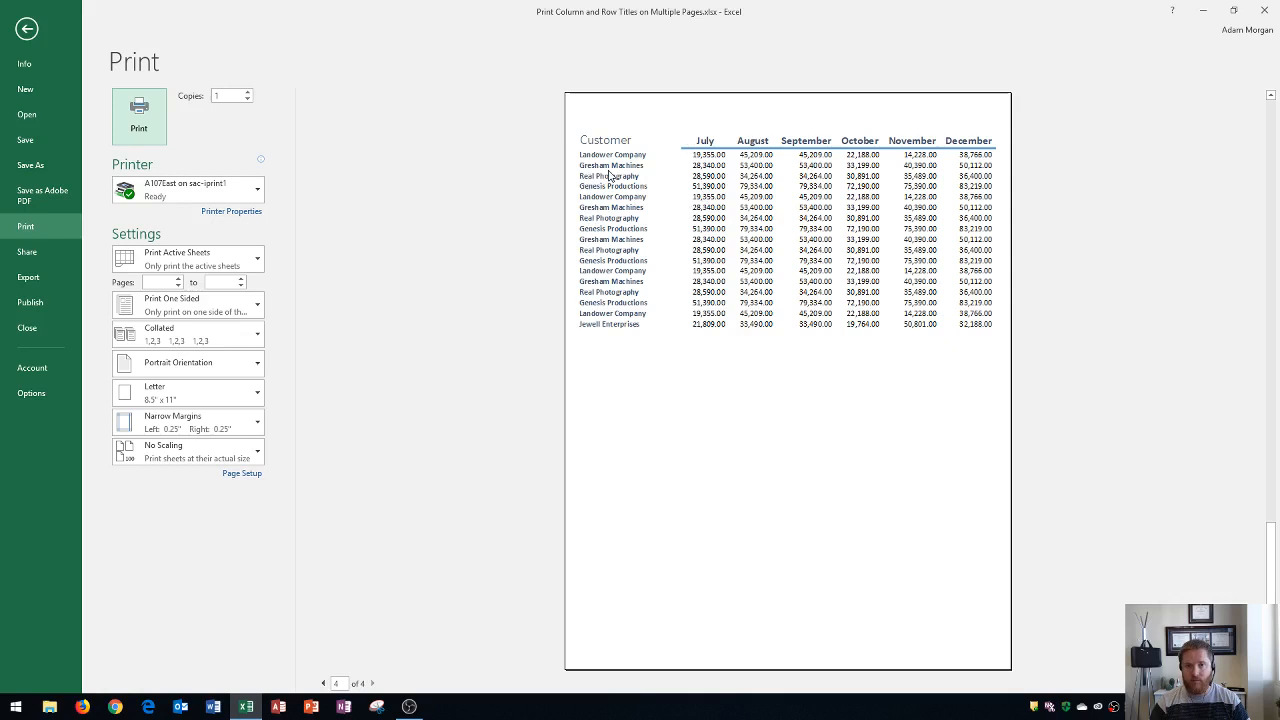
mouse_move(697, 277)
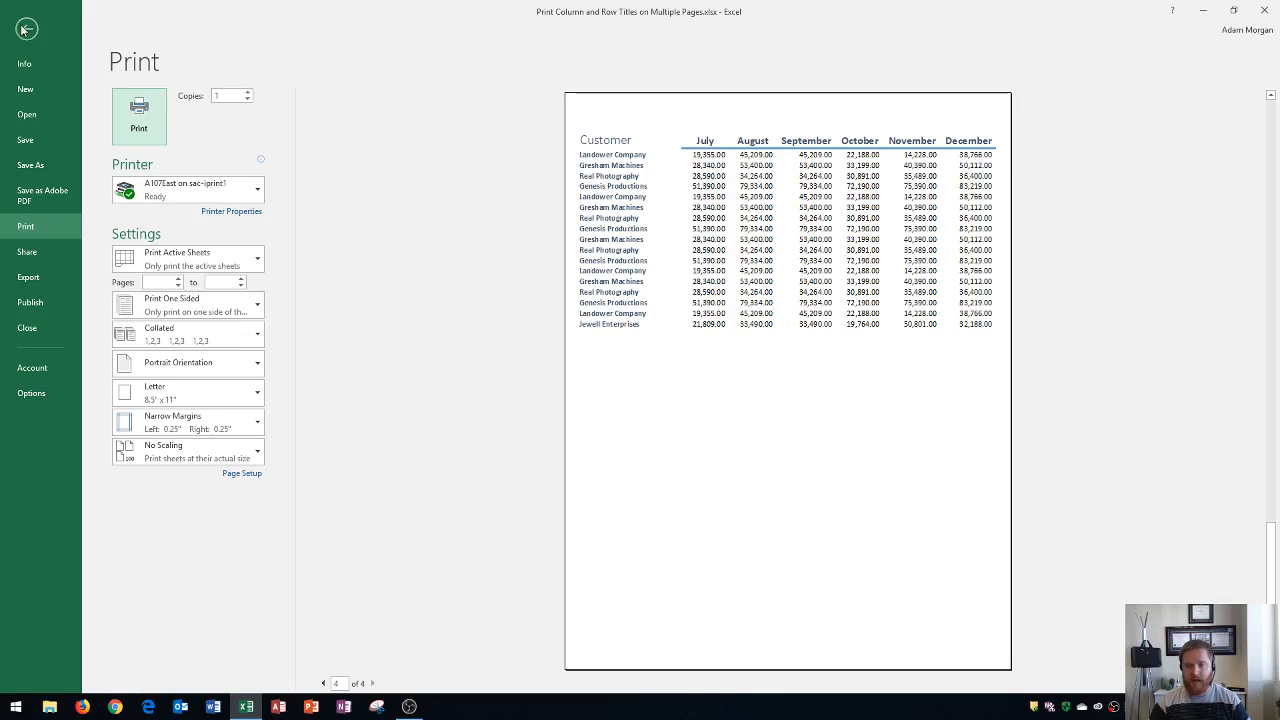
Return to preview page 1 and go back to the worksheet.
left_click(323, 683)
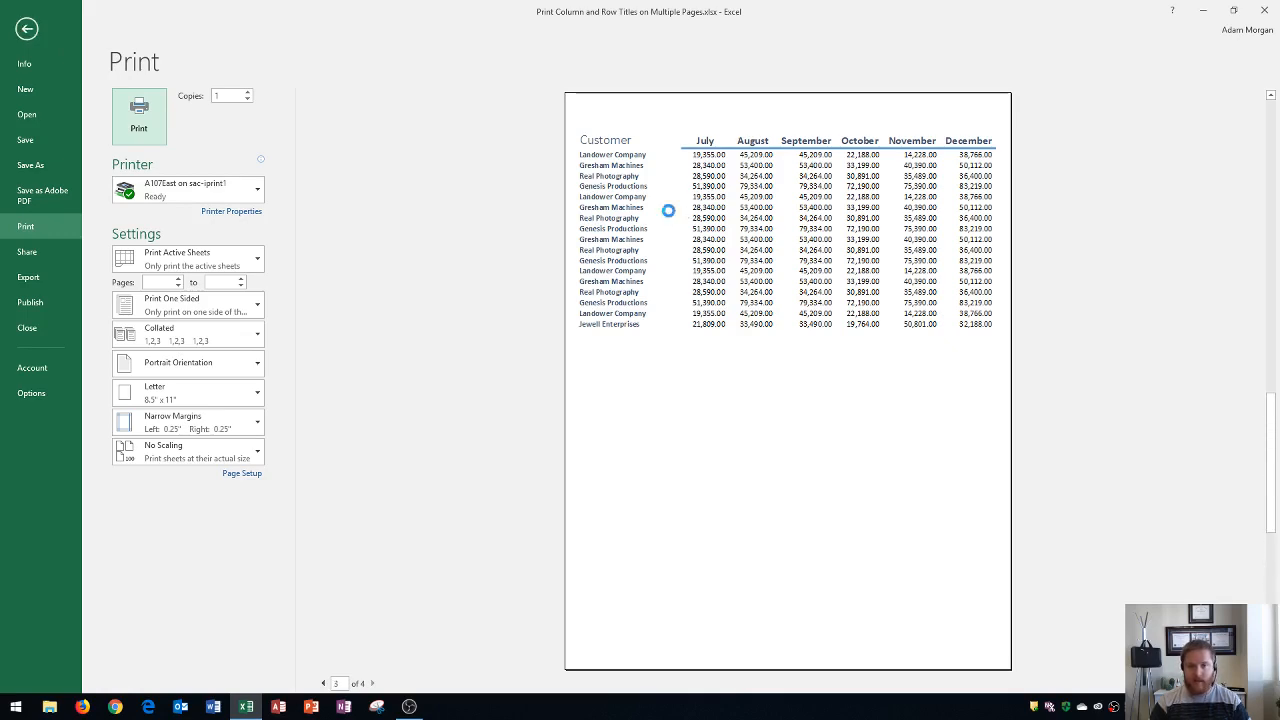
left_click(323, 683)
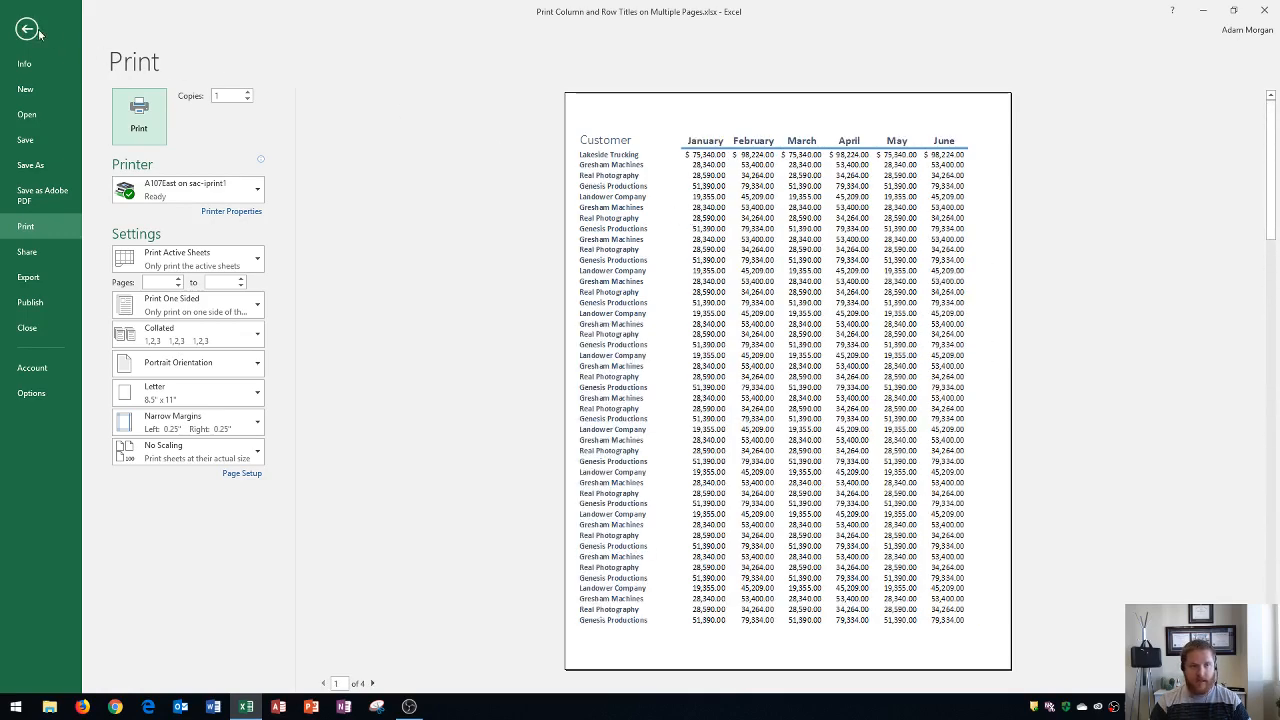
left_click(20, 28)
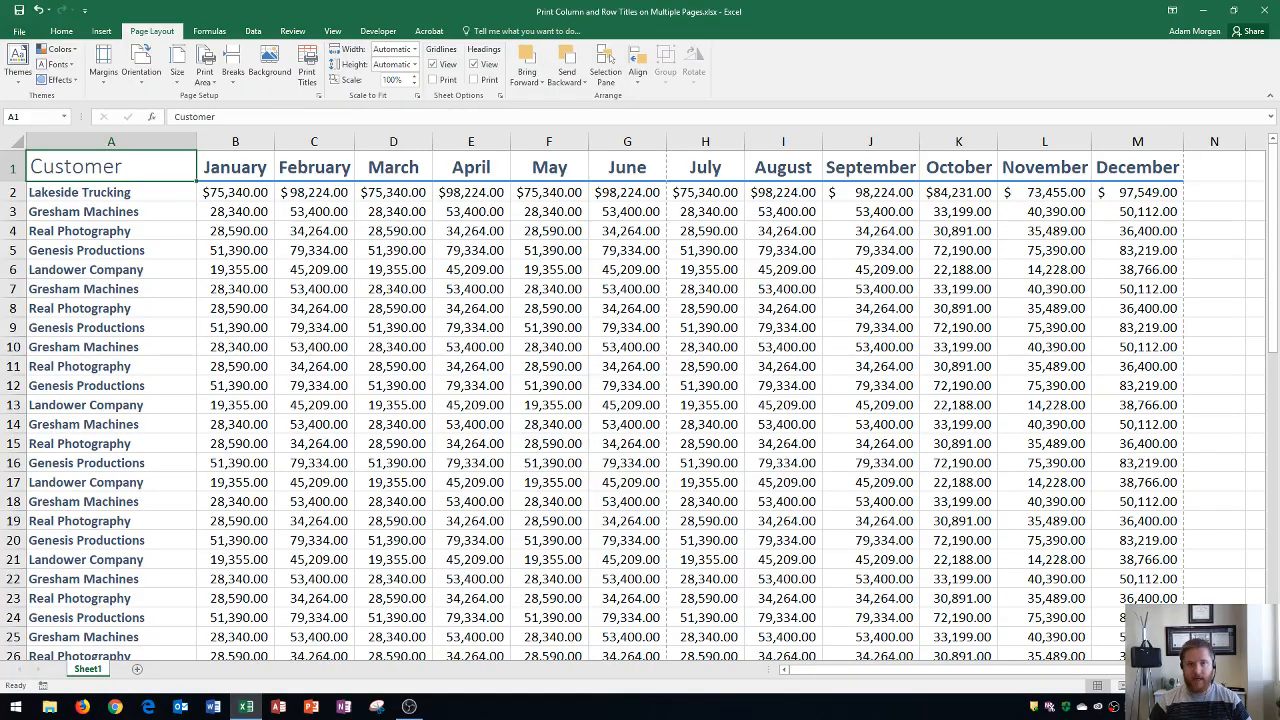